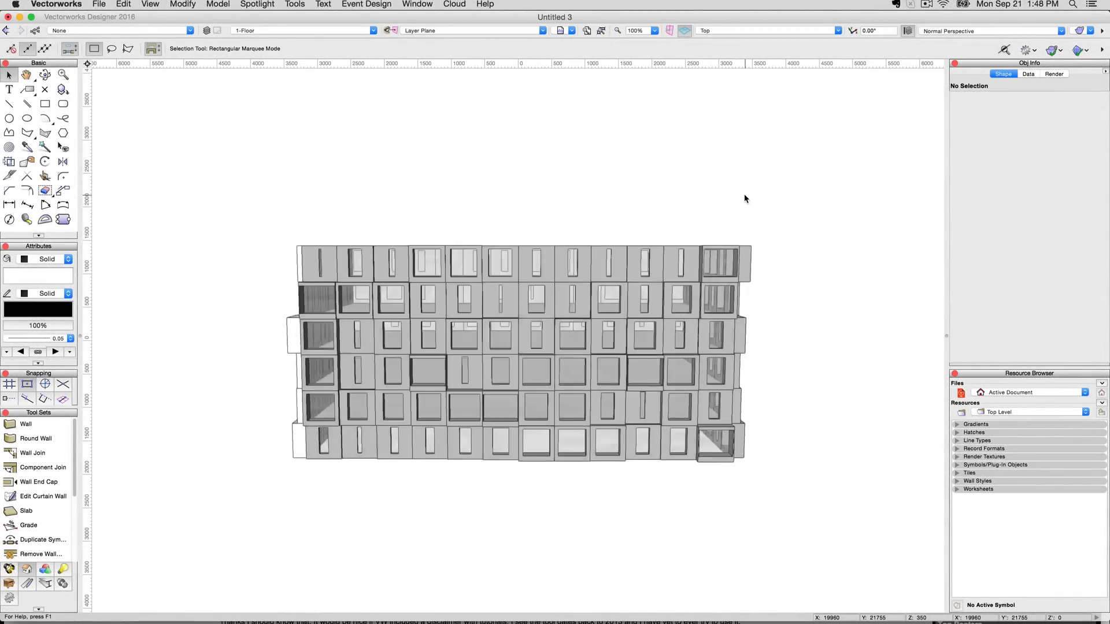
- Switch to Right Isometric, select the building, and browse its Fassade material list
click(765, 31)
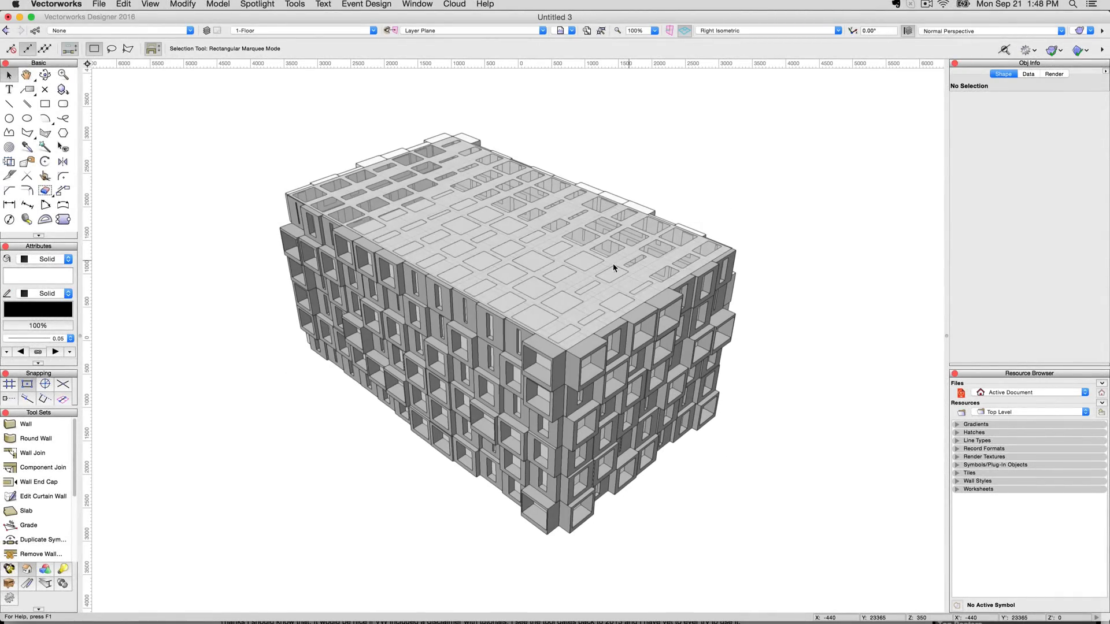
click(613, 265)
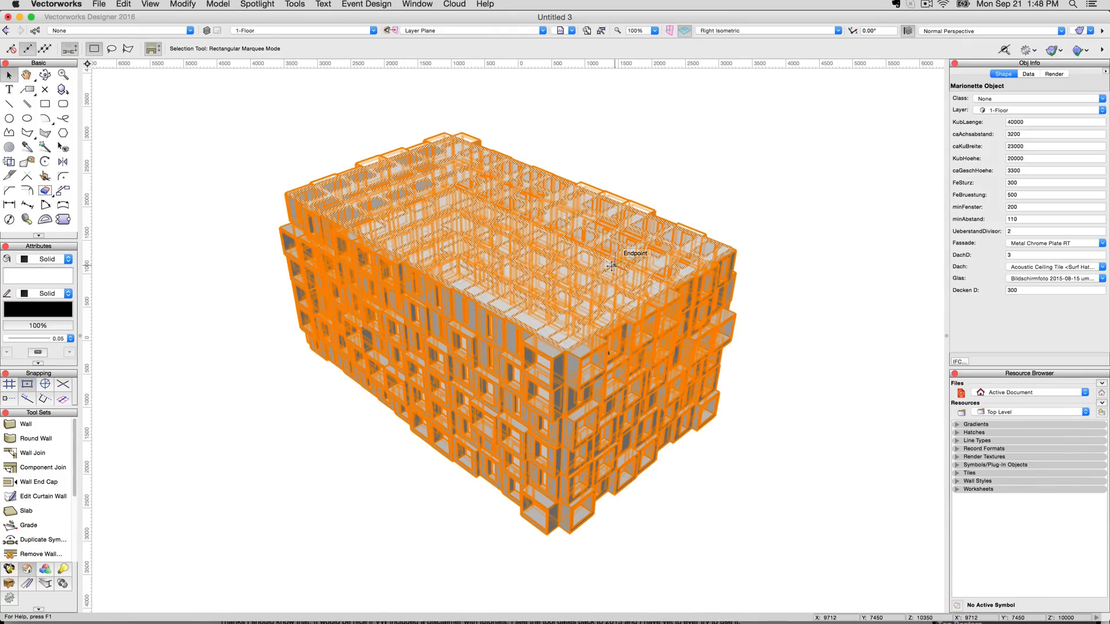
mouse_move(668, 265)
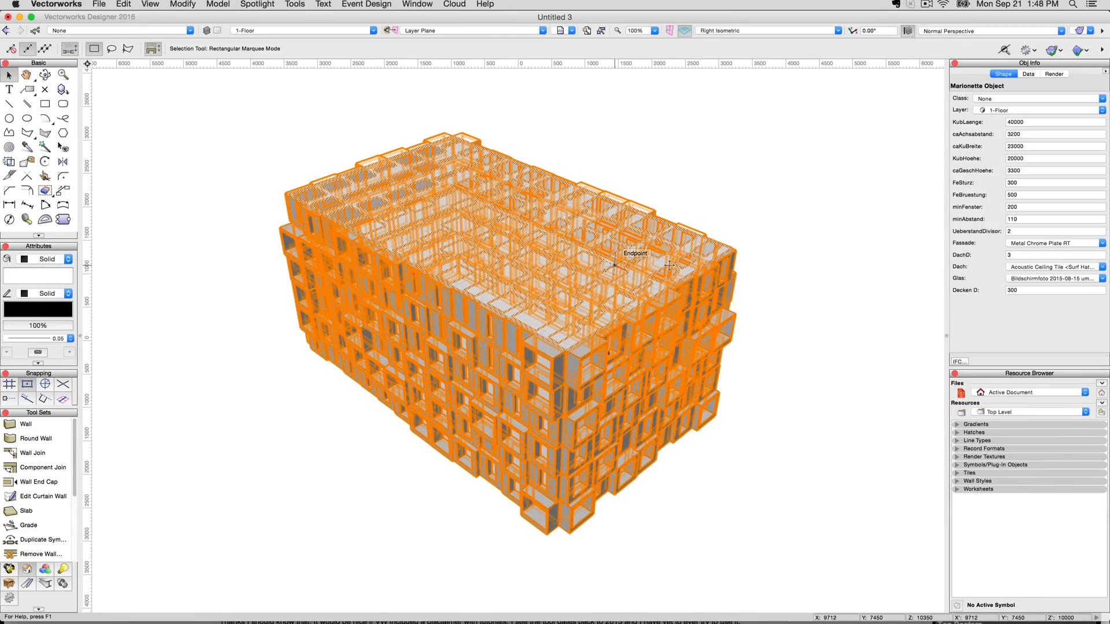
click(1101, 243)
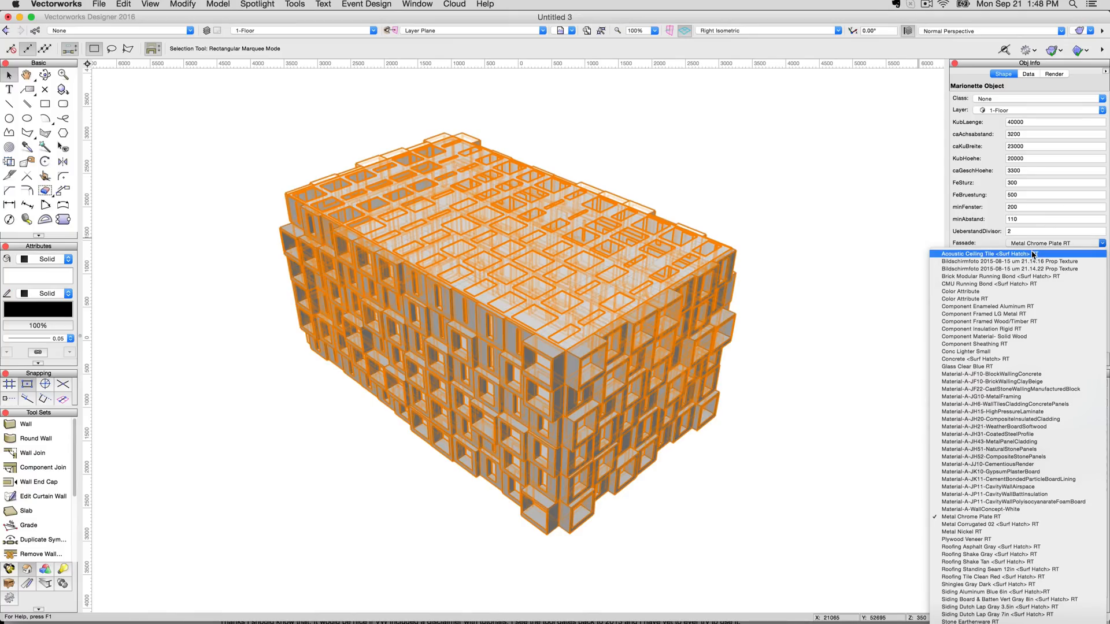
mouse_move(1007, 299)
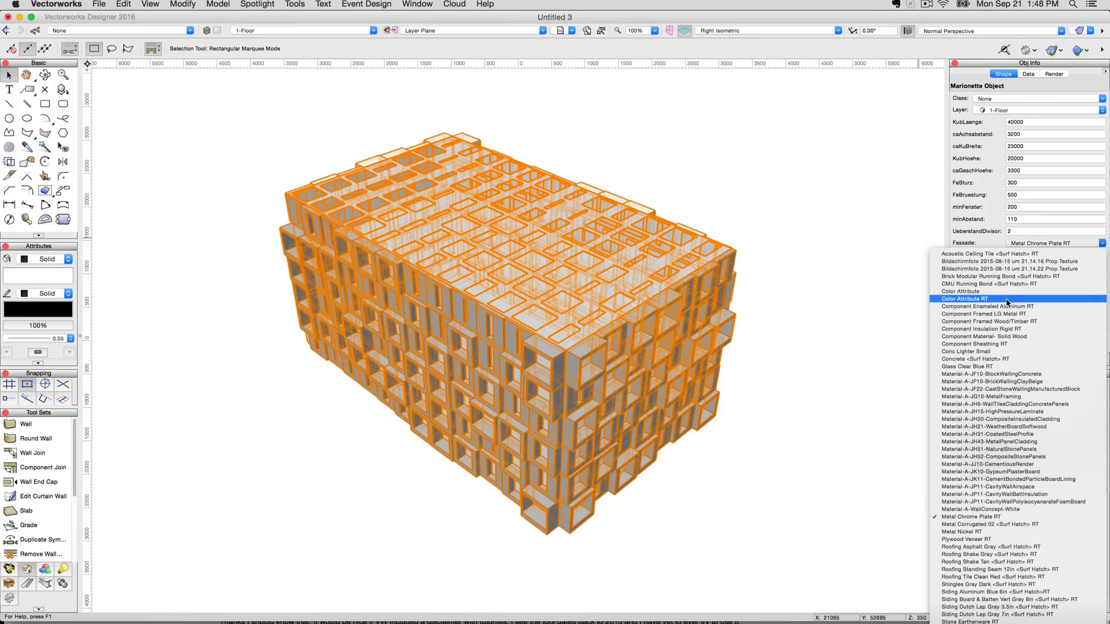
mouse_move(1000, 351)
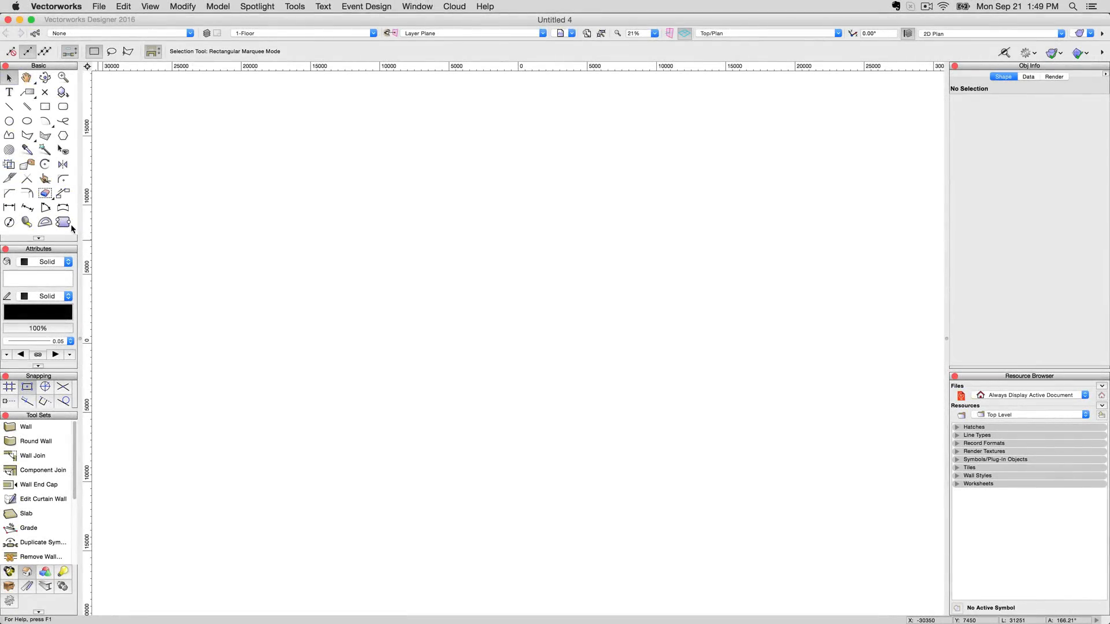
- Activate the Marionette tool and browse node categories such as Attributes and Classes
click(63, 222)
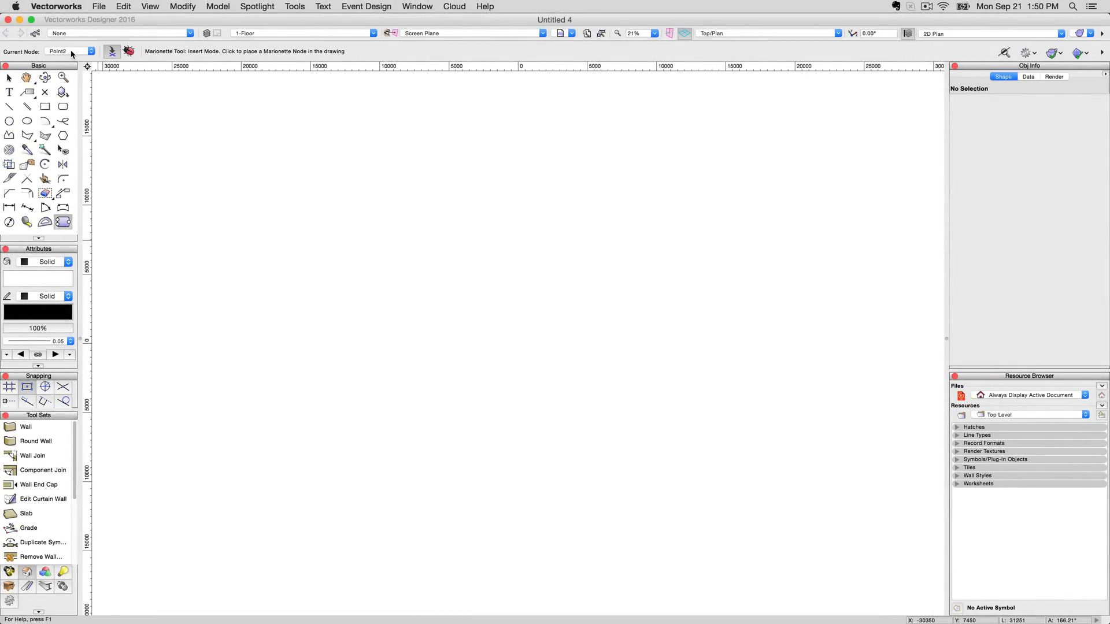
click(90, 51)
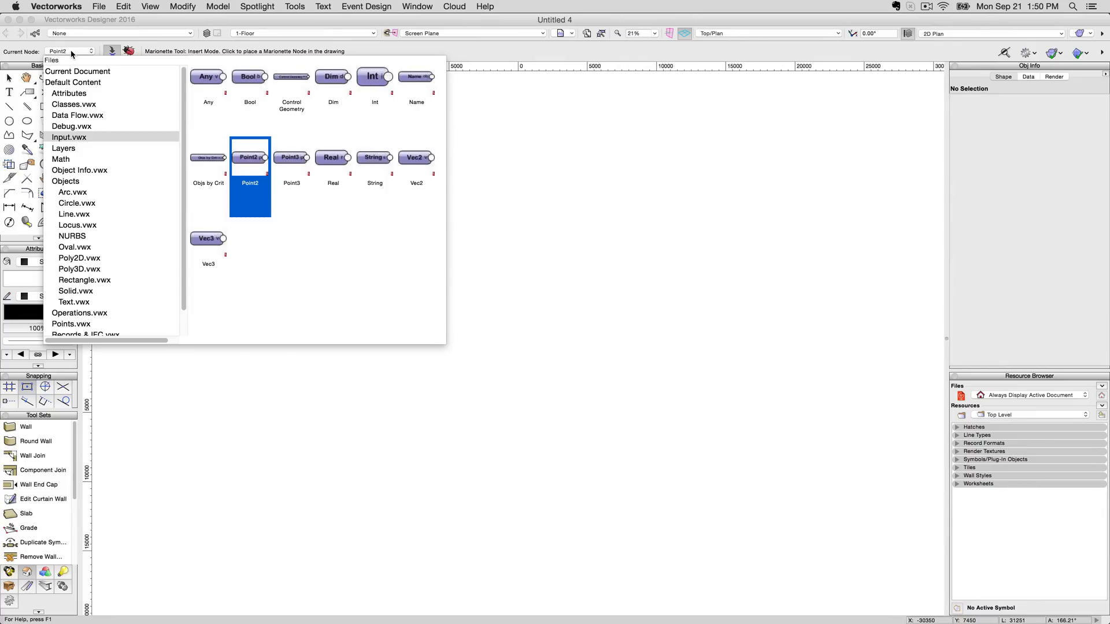
click(69, 92)
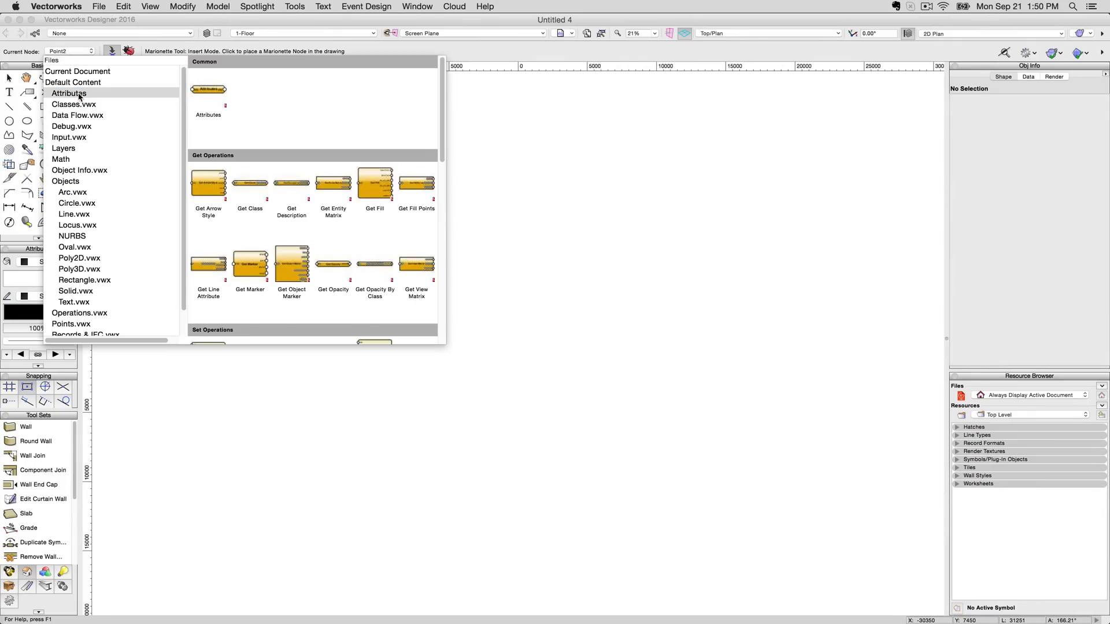
click(73, 104)
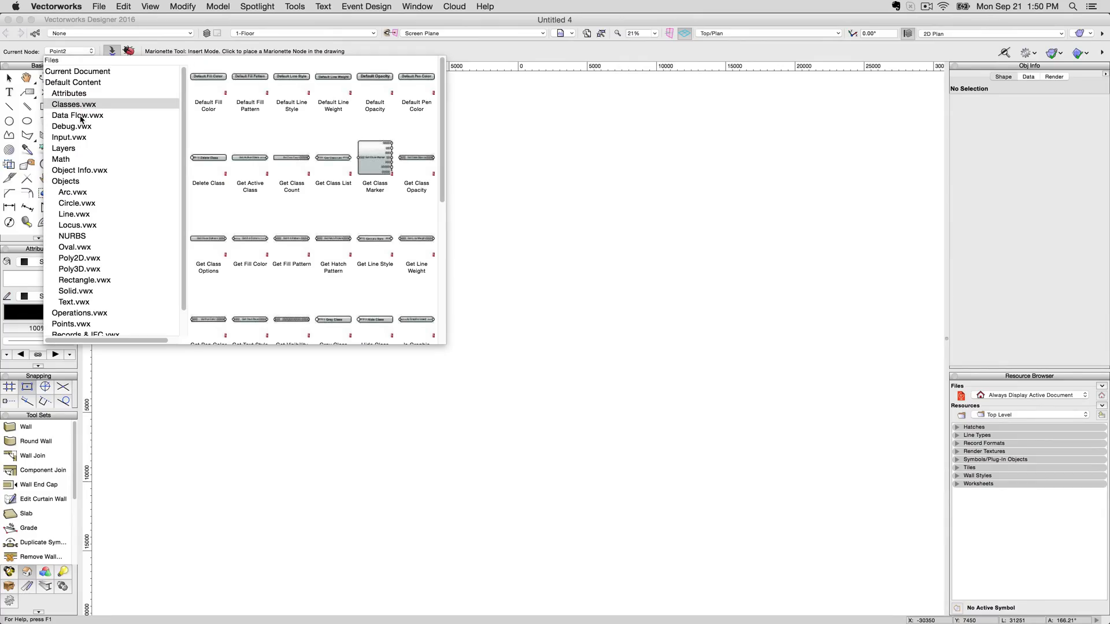
click(72, 126)
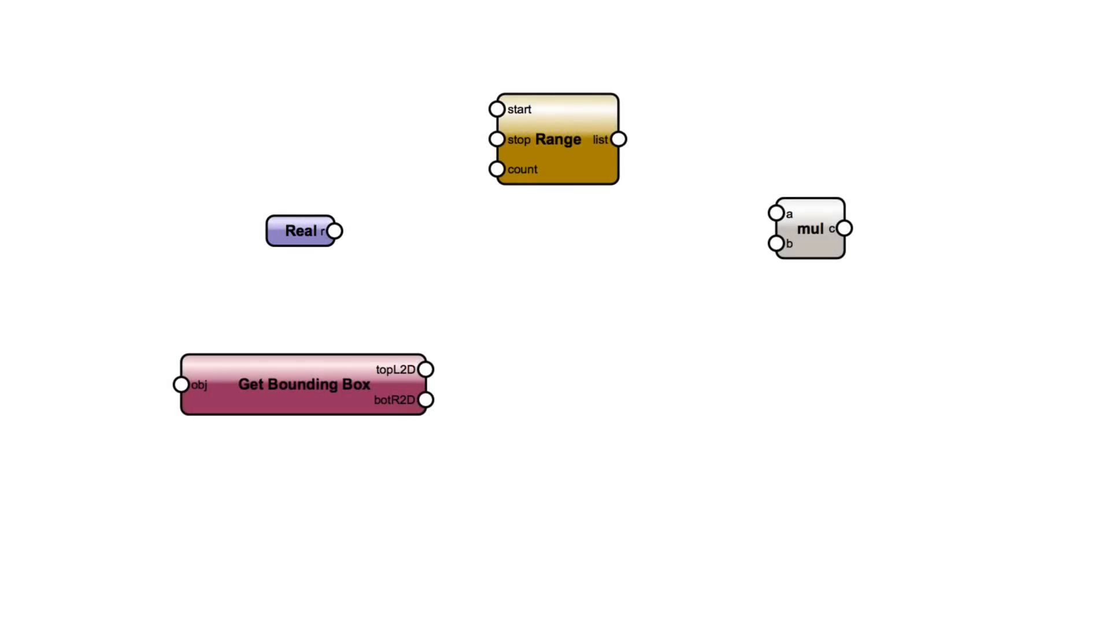
click(555, 473)
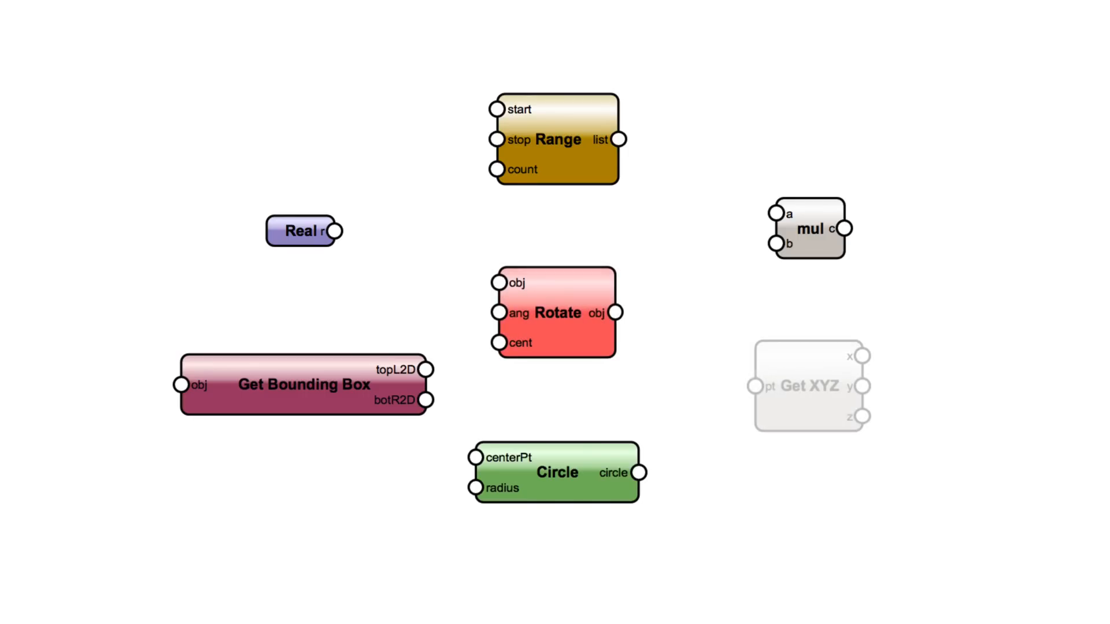
click(807, 386)
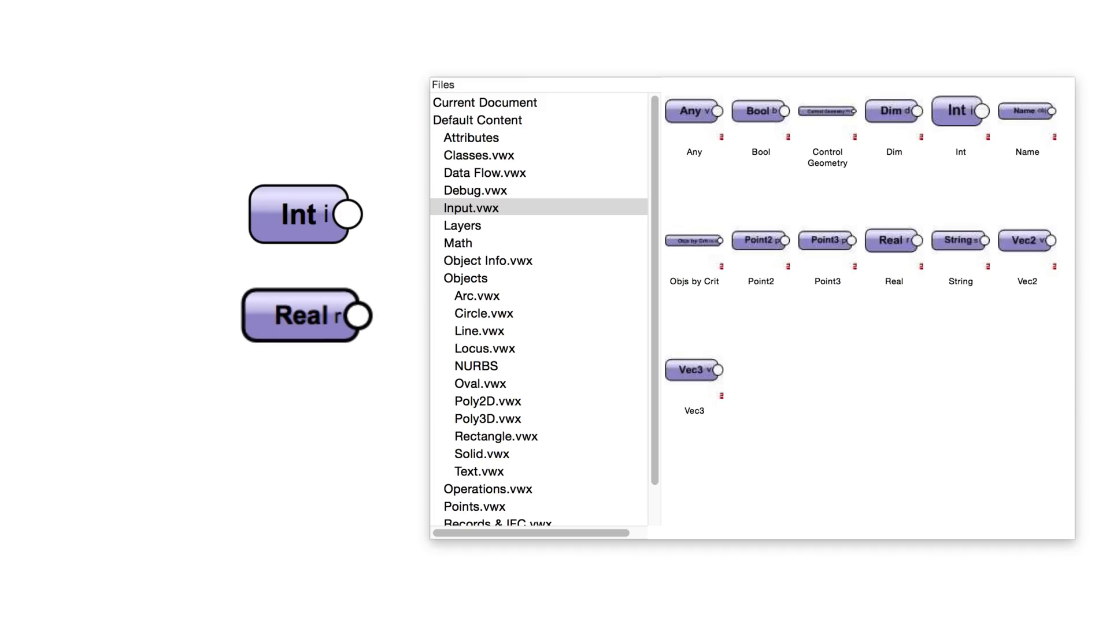
click(485, 173)
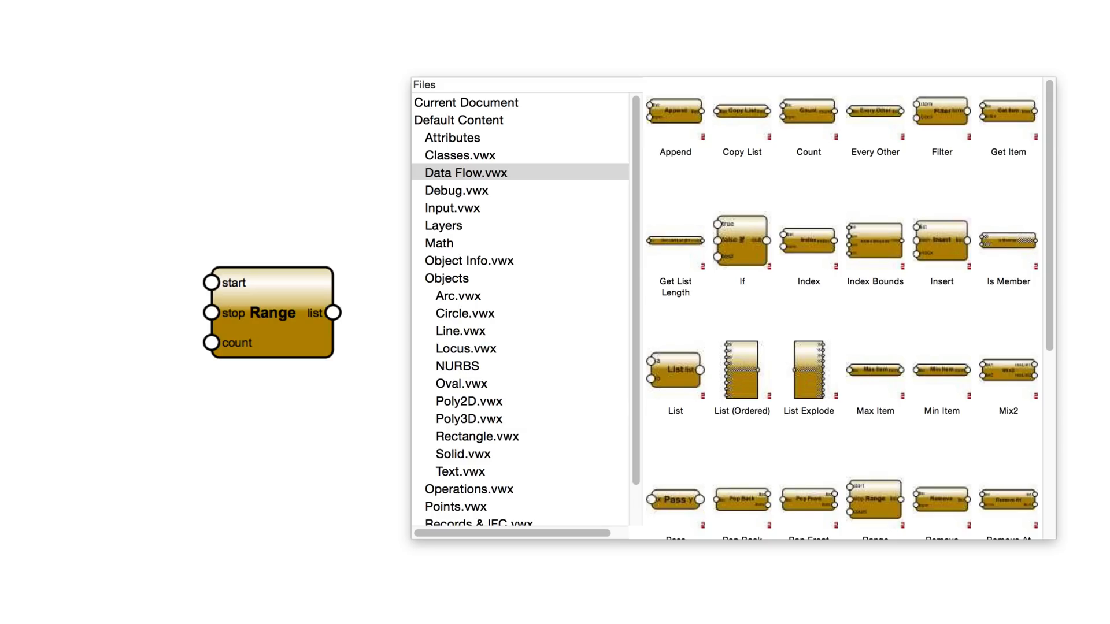
click(427, 242)
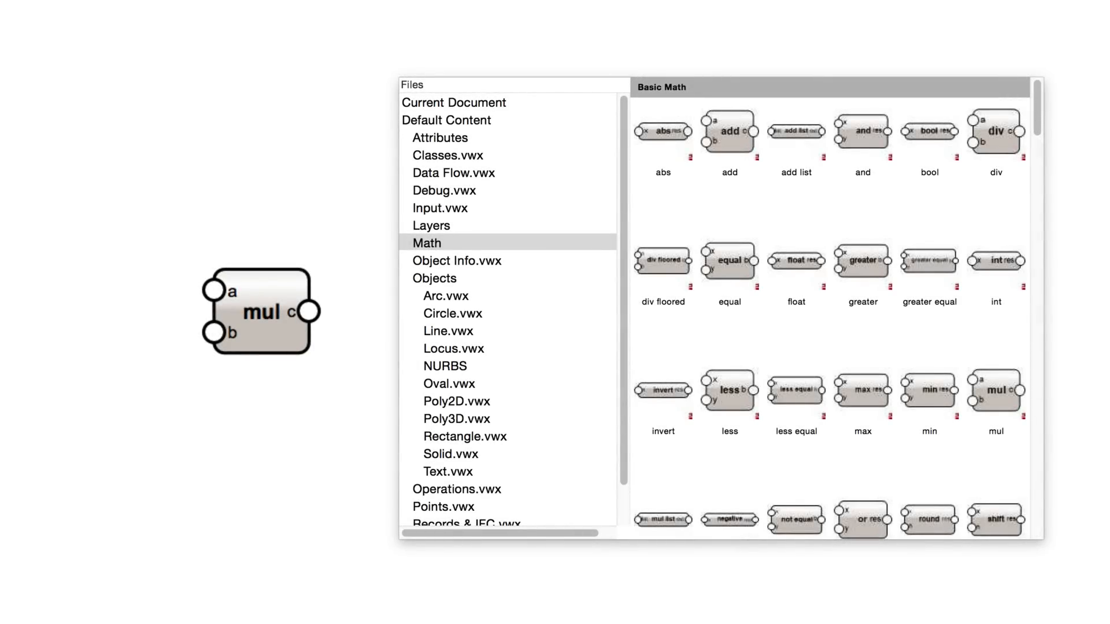
click(478, 261)
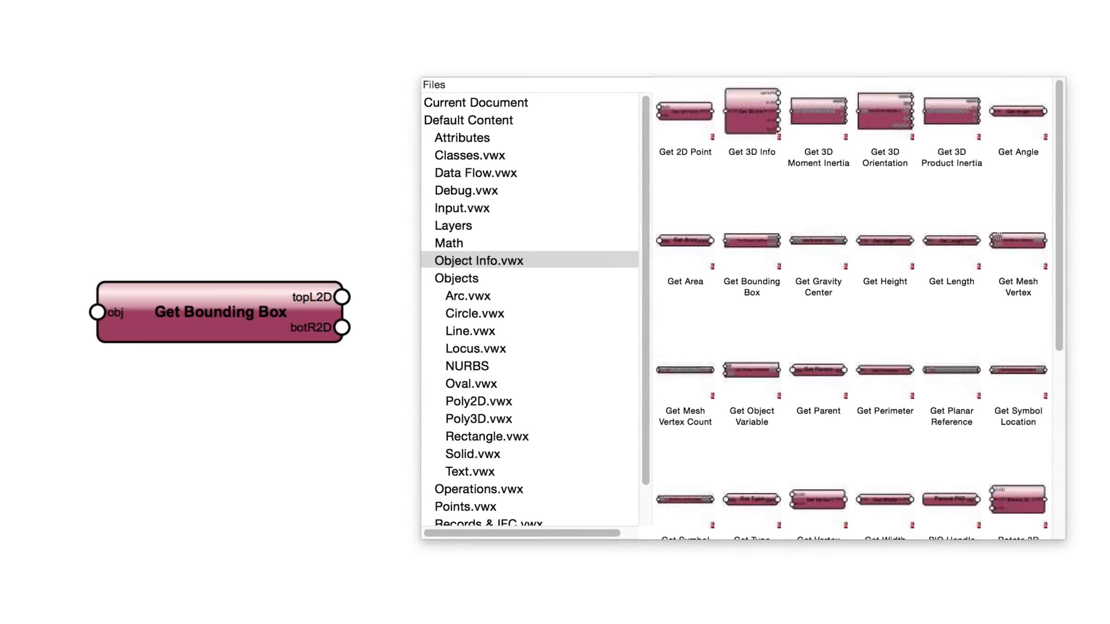
click(469, 331)
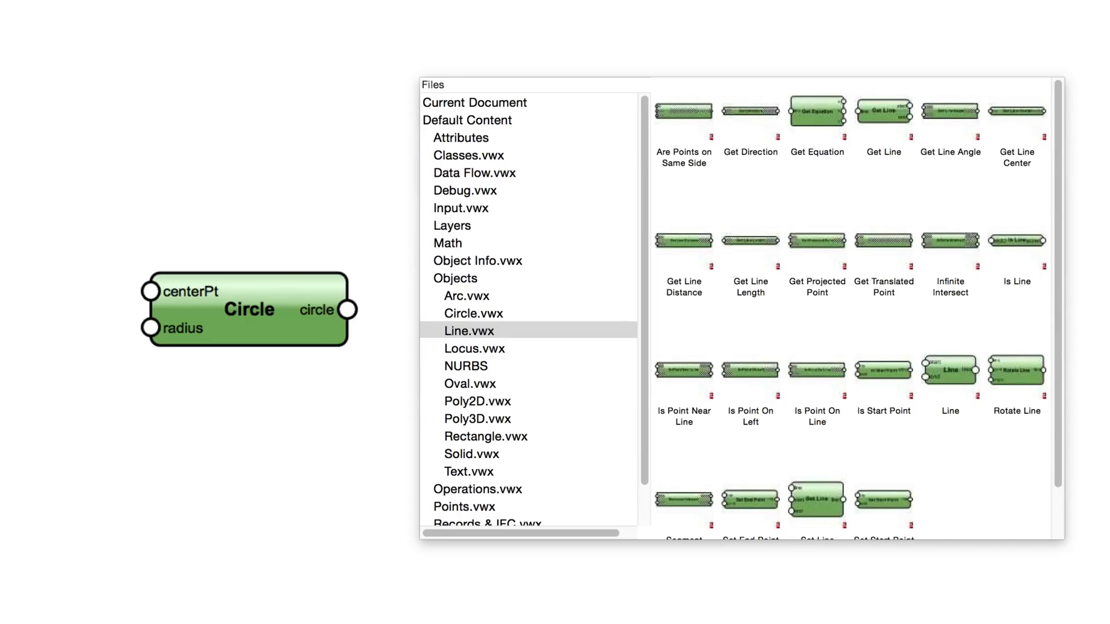
click(470, 488)
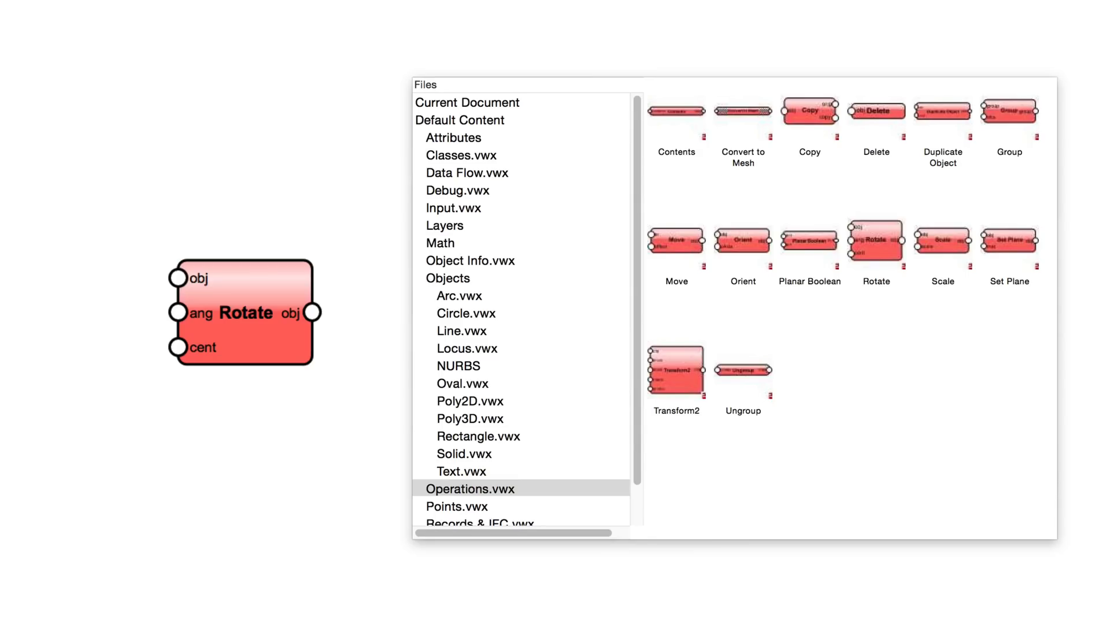
click(468, 507)
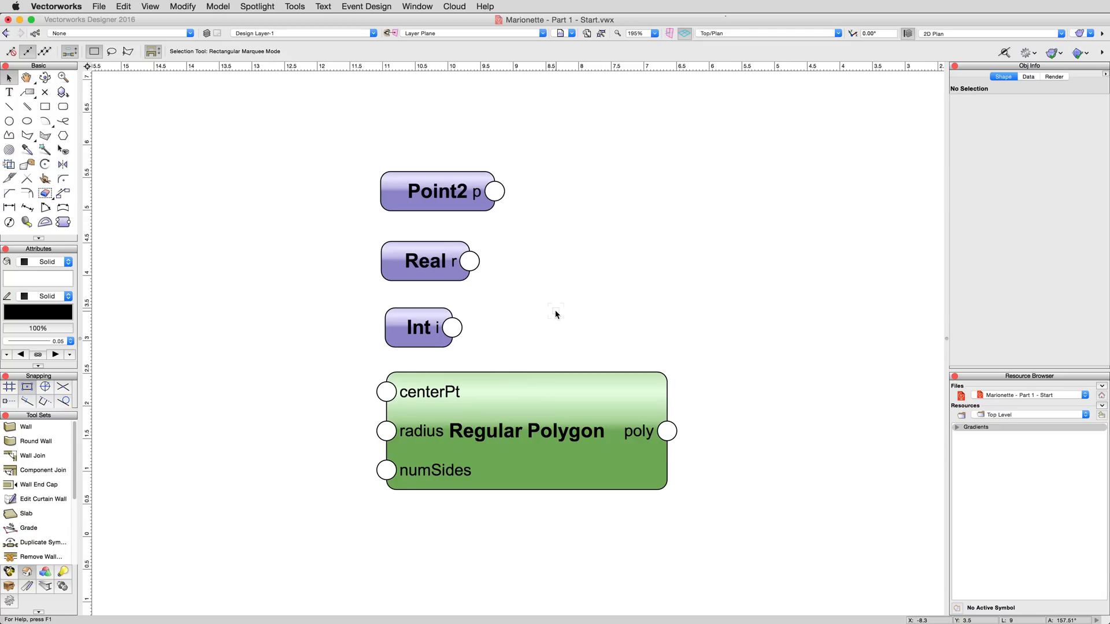
- Inspect the Real node (value 0) and Regular Polygon node (Circumscribed) in Object Info
click(425, 261)
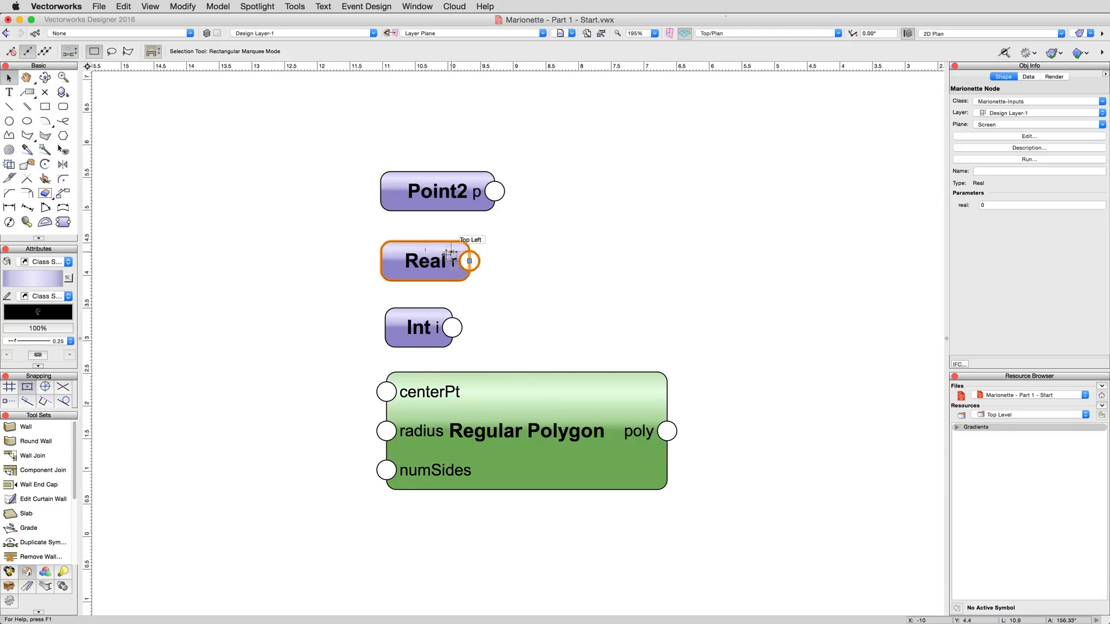
click(527, 431)
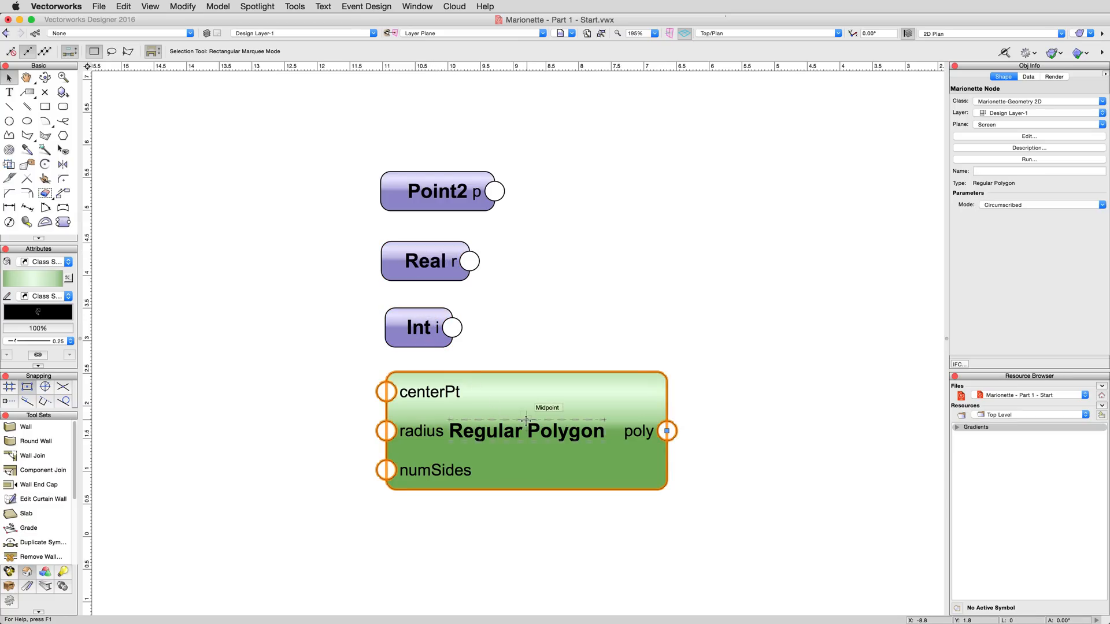
mouse_move(687, 467)
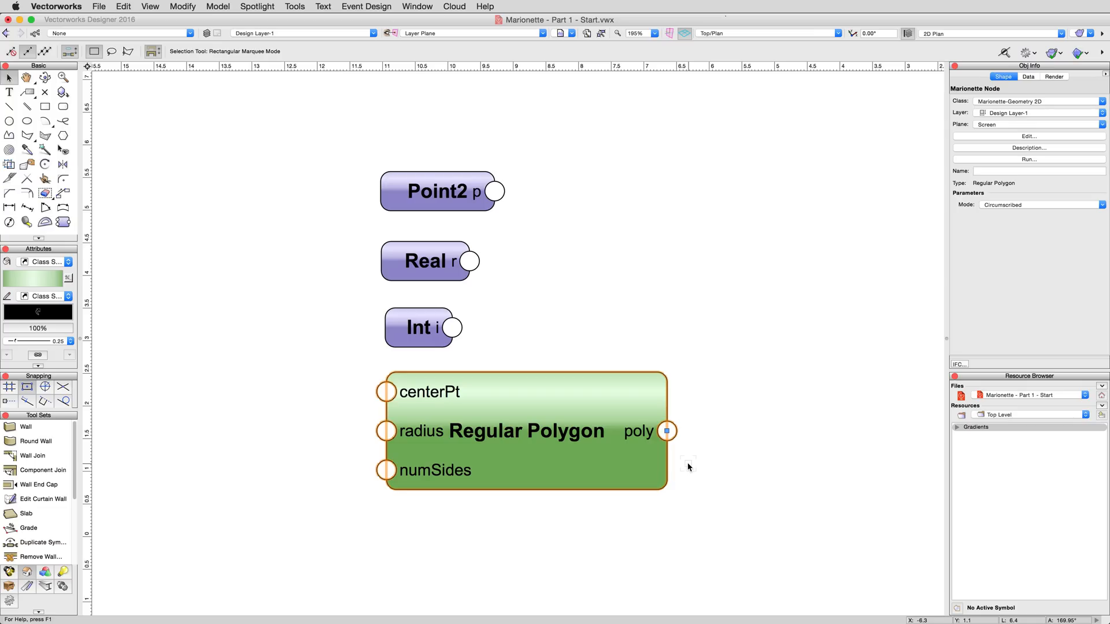
mouse_move(387, 392)
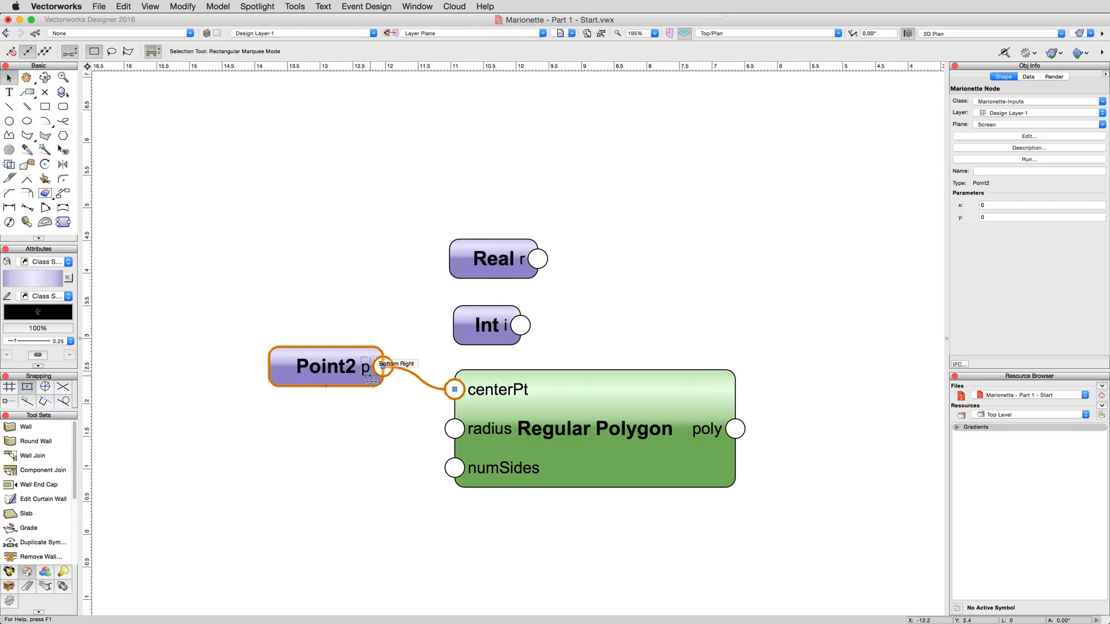
- Enter x 1 and y 2 as the Point2 node's coordinates
click(1041, 204)
text(1)
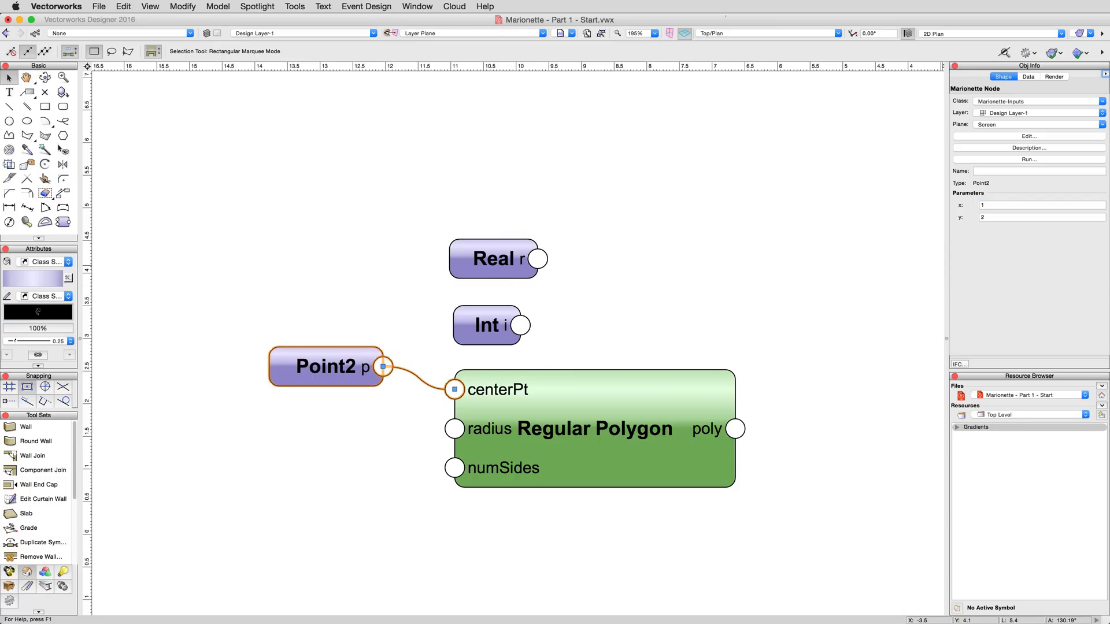
mouse_move(675, 324)
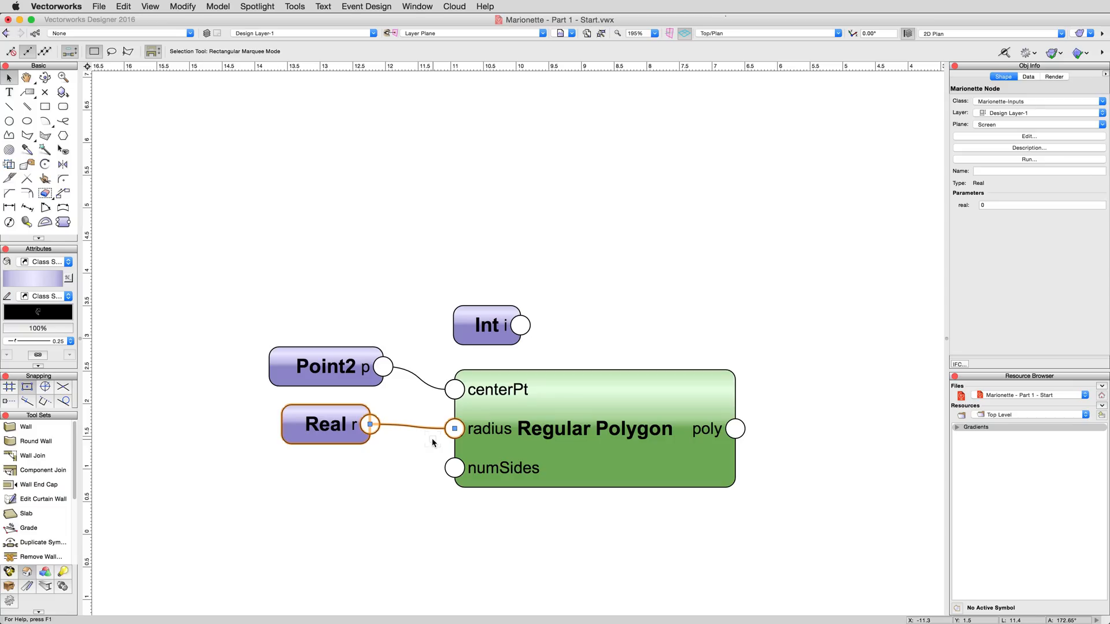
mouse_move(314, 264)
text(3)
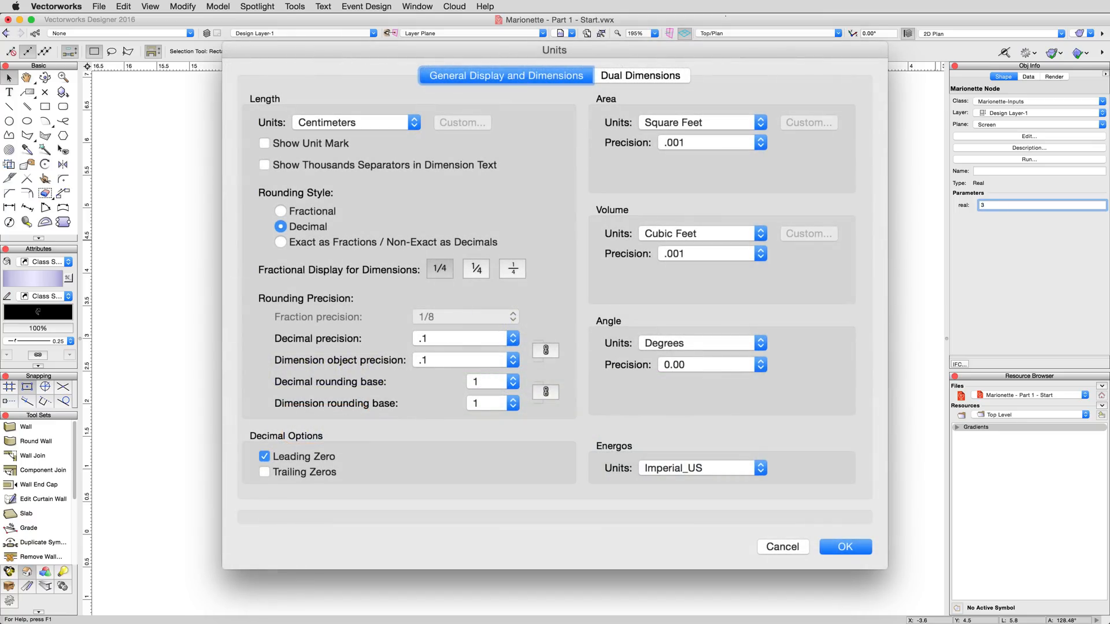
- Dismiss the Units dialog and return to the node network
click(844, 546)
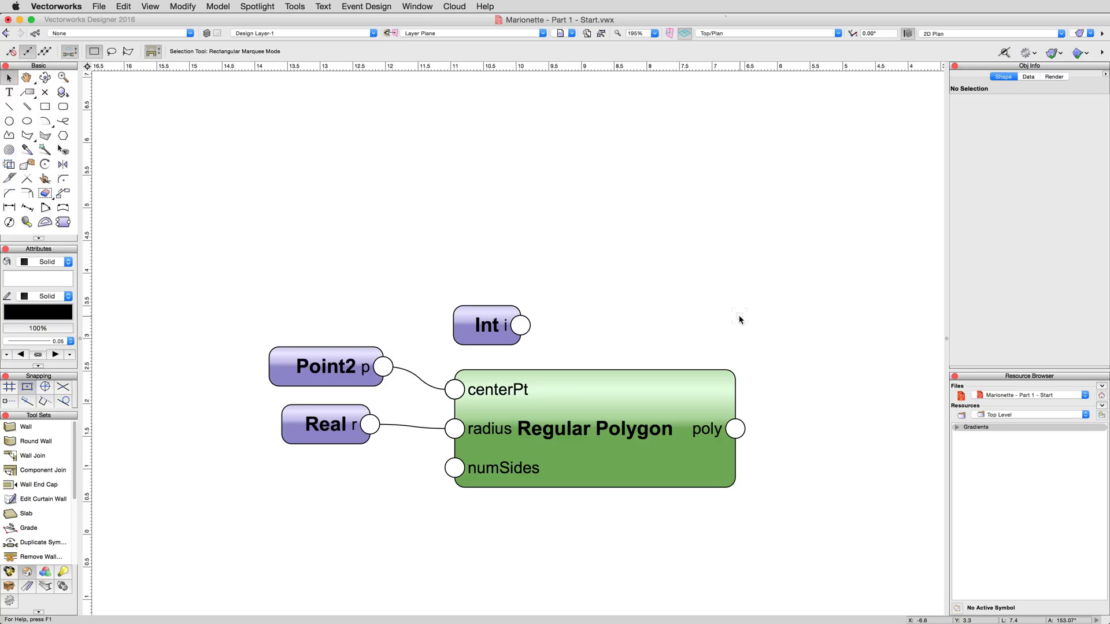
mouse_move(734, 313)
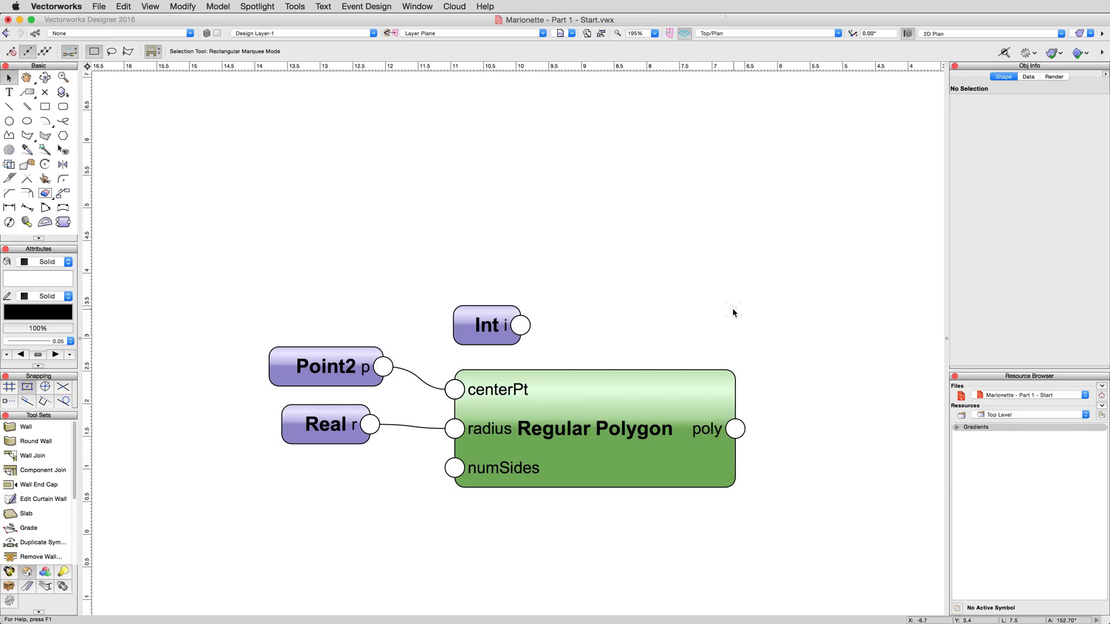
- Select the Int node and set its Integer value to 6
click(487, 325)
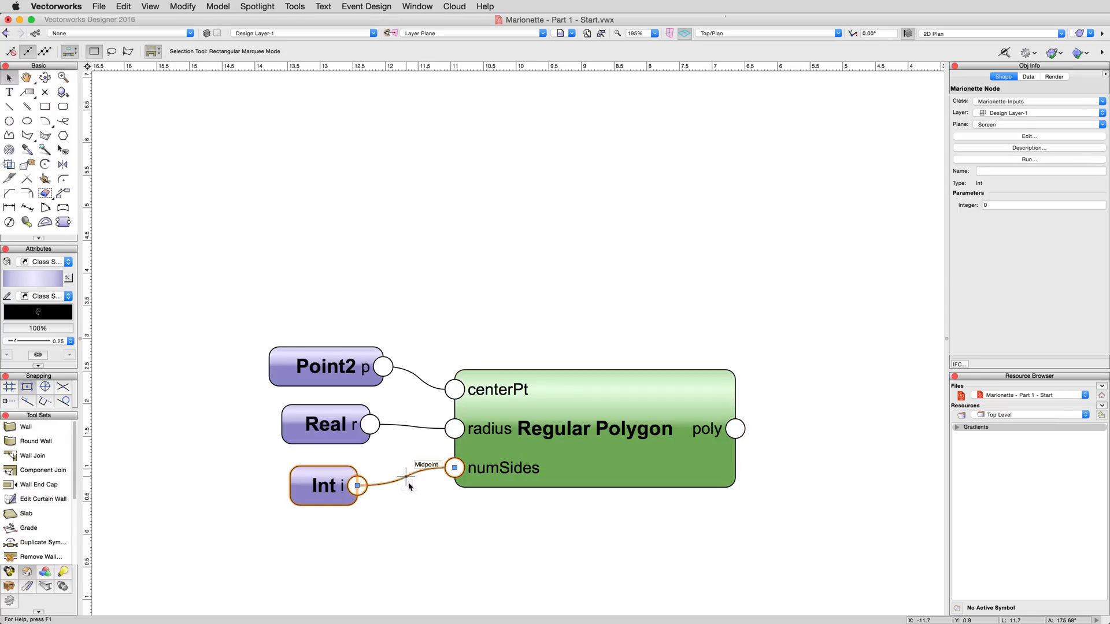
mouse_move(390, 488)
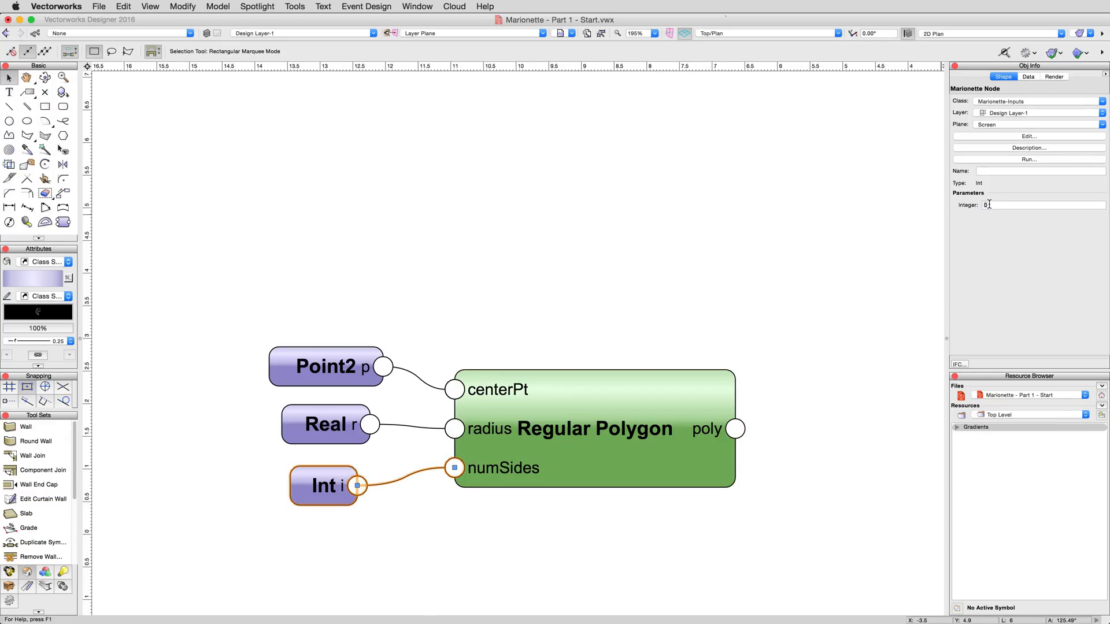
text(6)
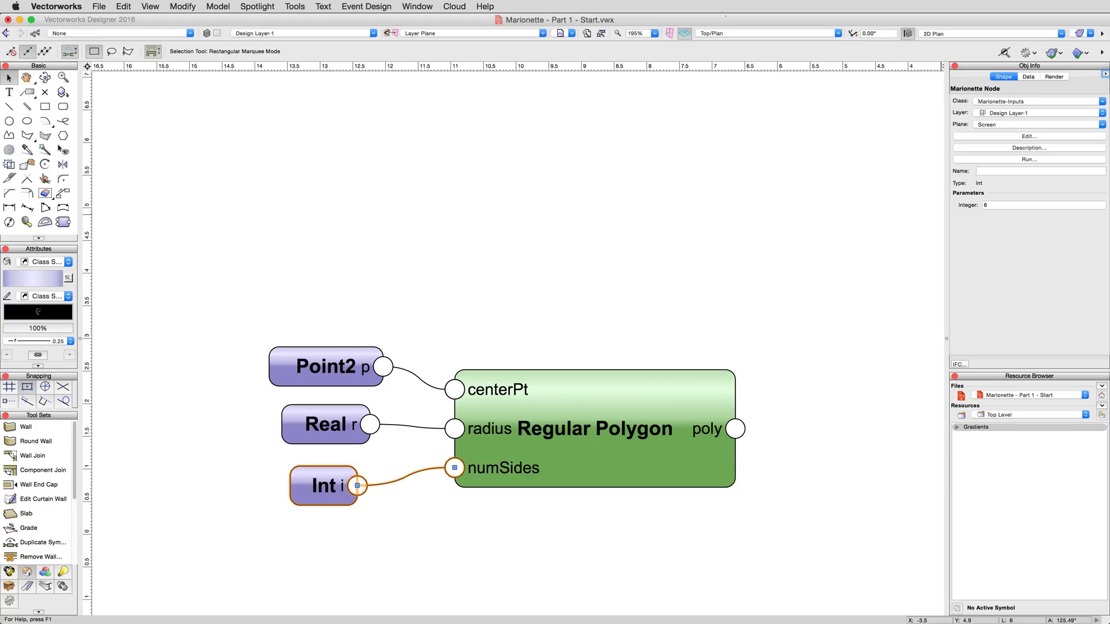
click(318, 246)
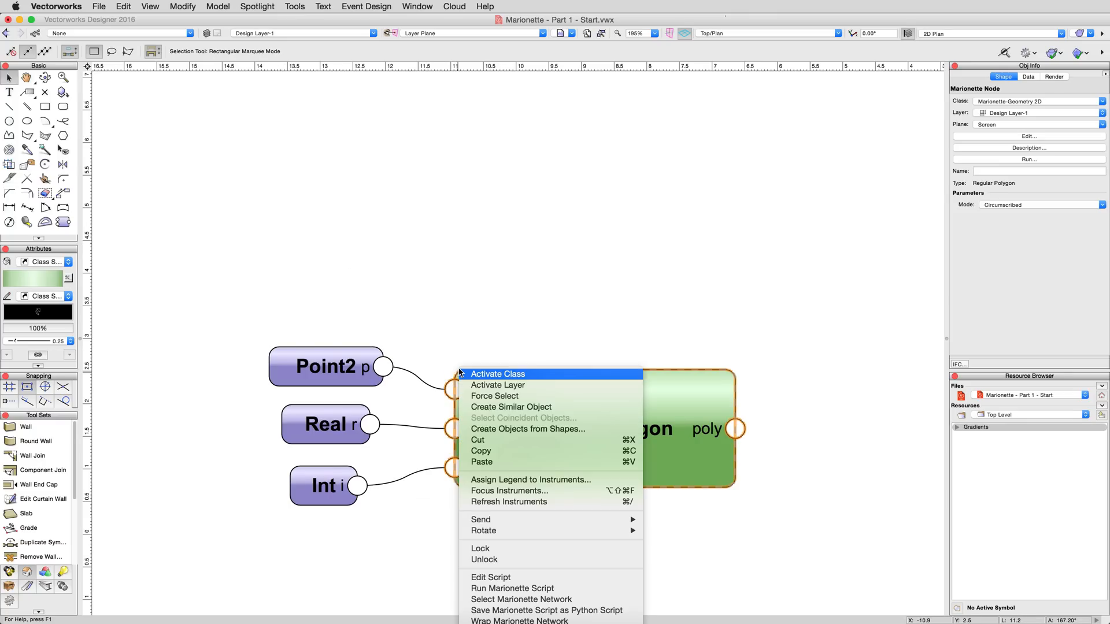
mouse_move(512, 588)
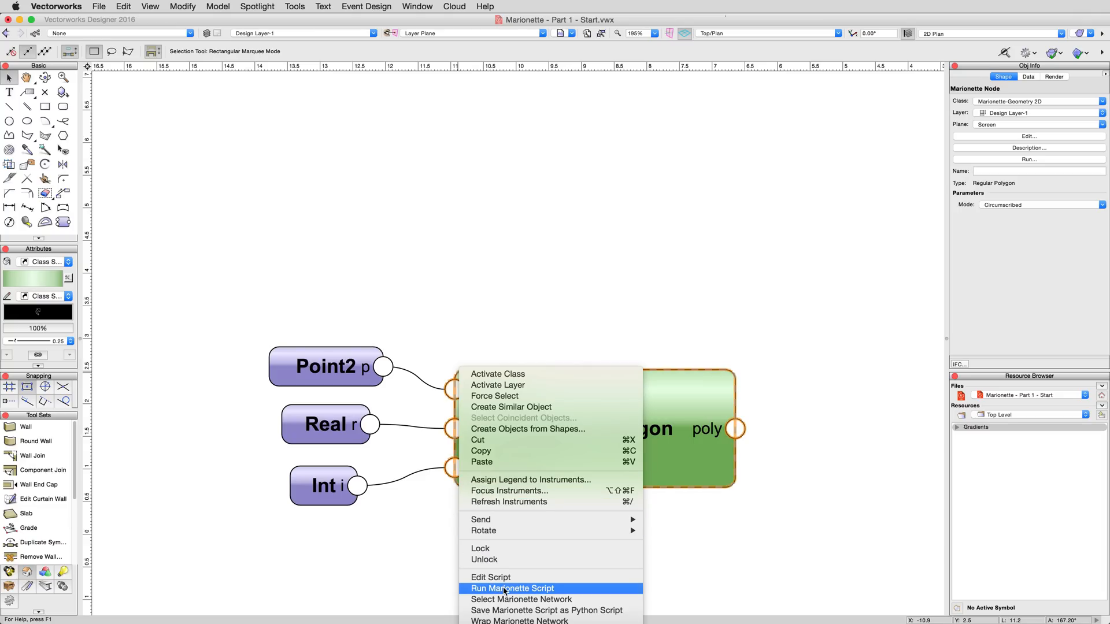
- Run the Marionette script on Regular Polygon, producing group Regular_Polygon_15
click(512, 588)
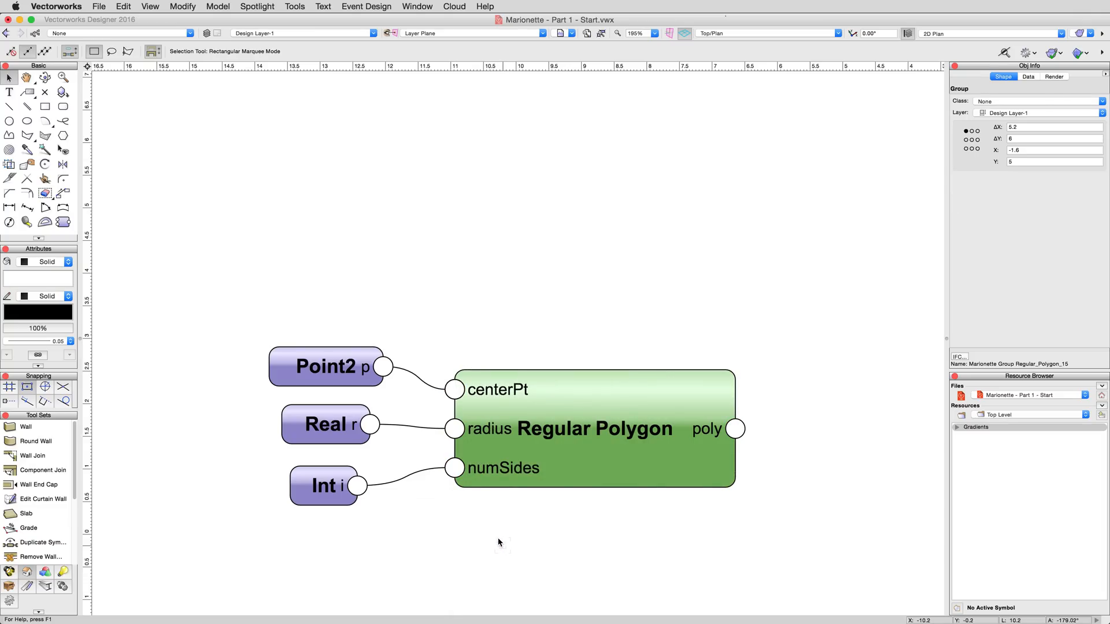
mouse_move(487, 521)
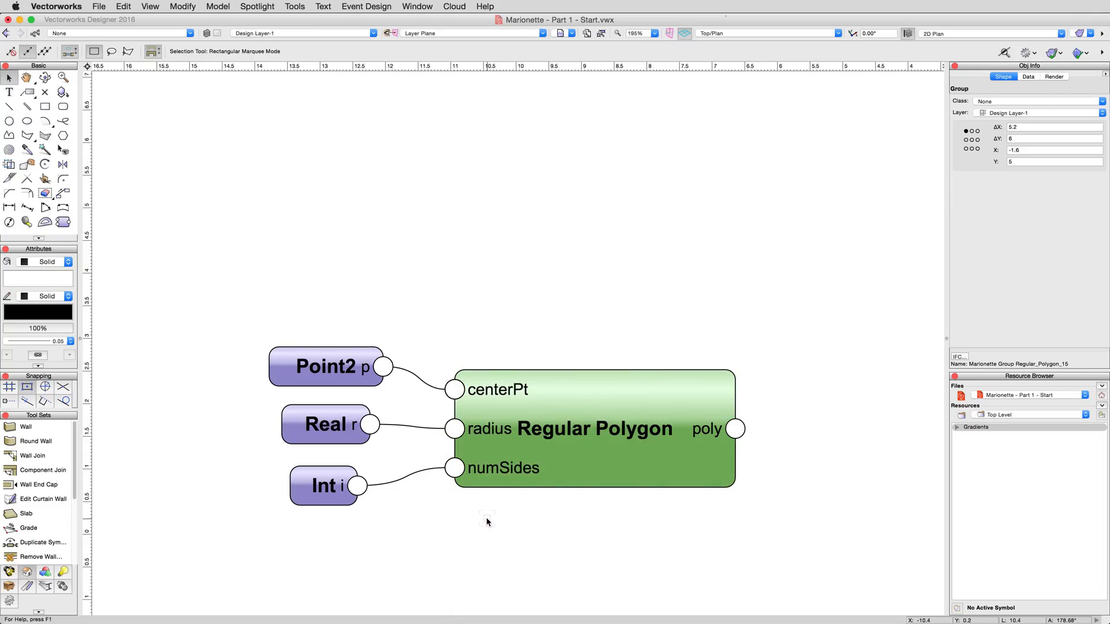
mouse_move(225, 366)
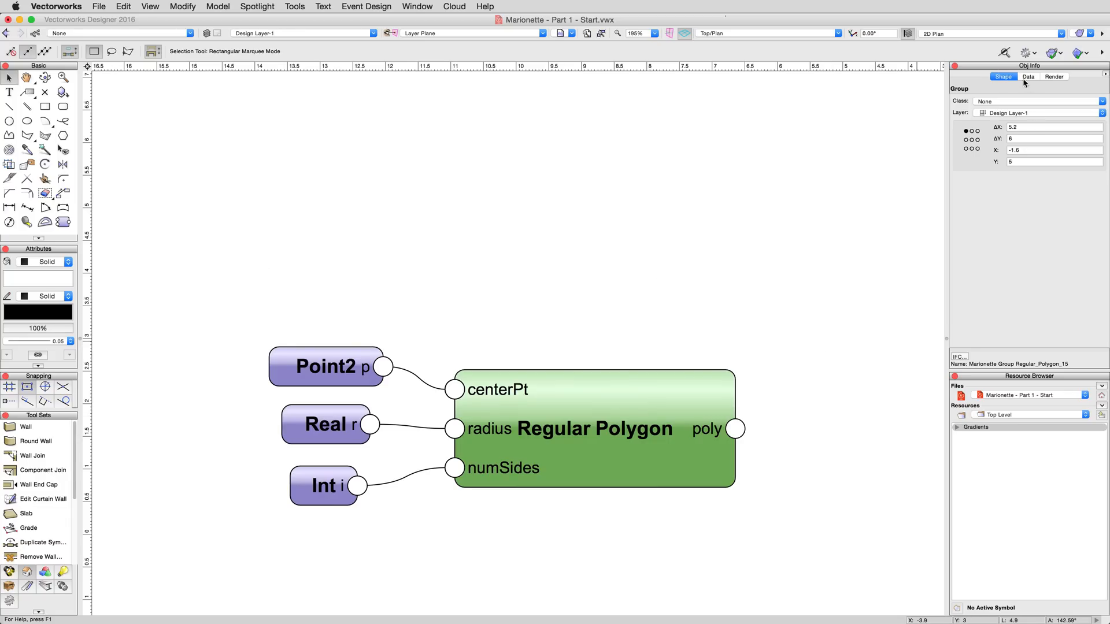
mouse_move(904, 125)
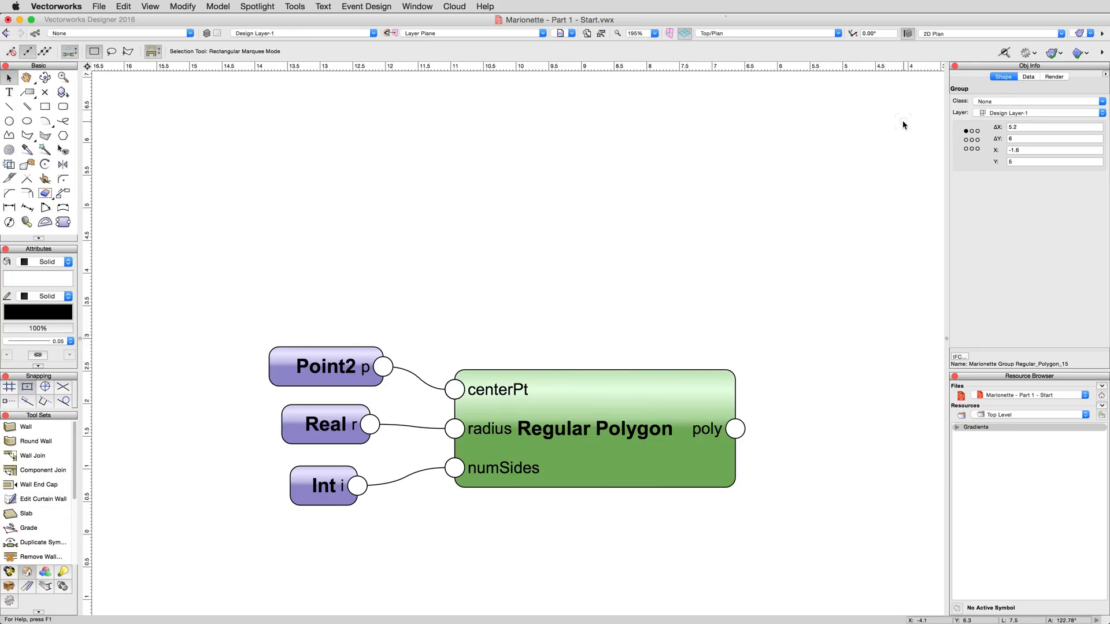
mouse_move(457, 341)
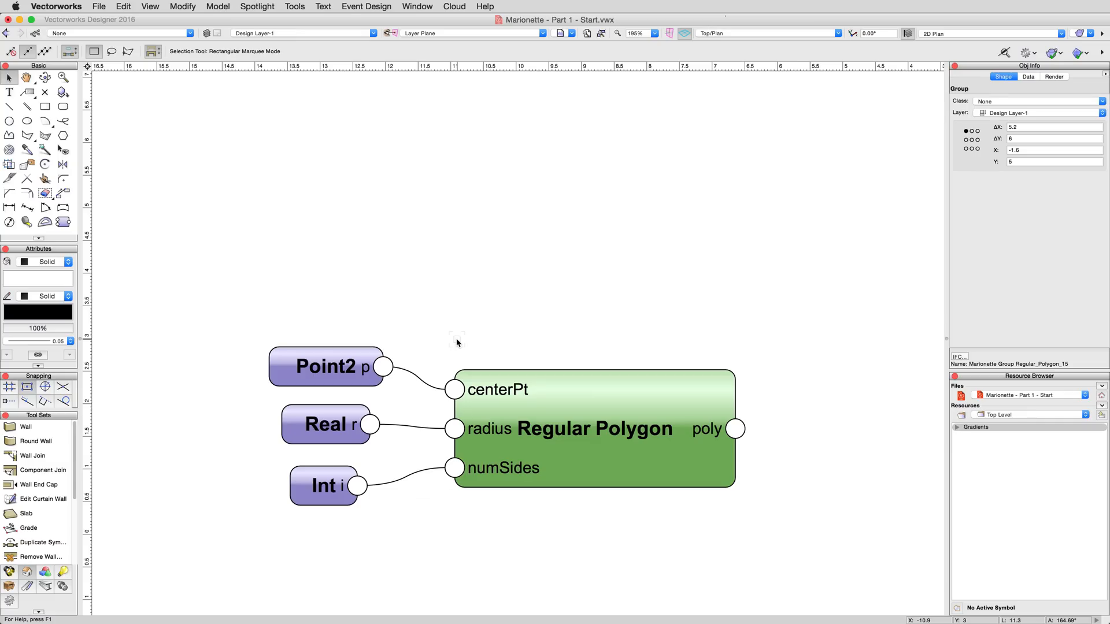
mouse_move(493, 347)
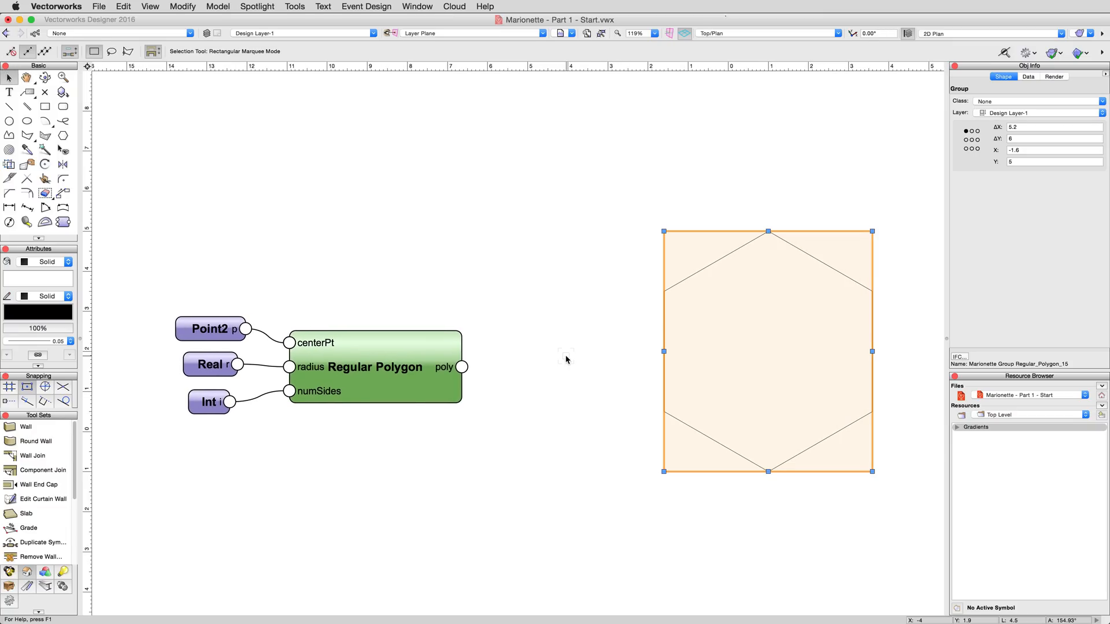
- Zoom to fit the page area so the six-sided polygon is visible
click(149, 6)
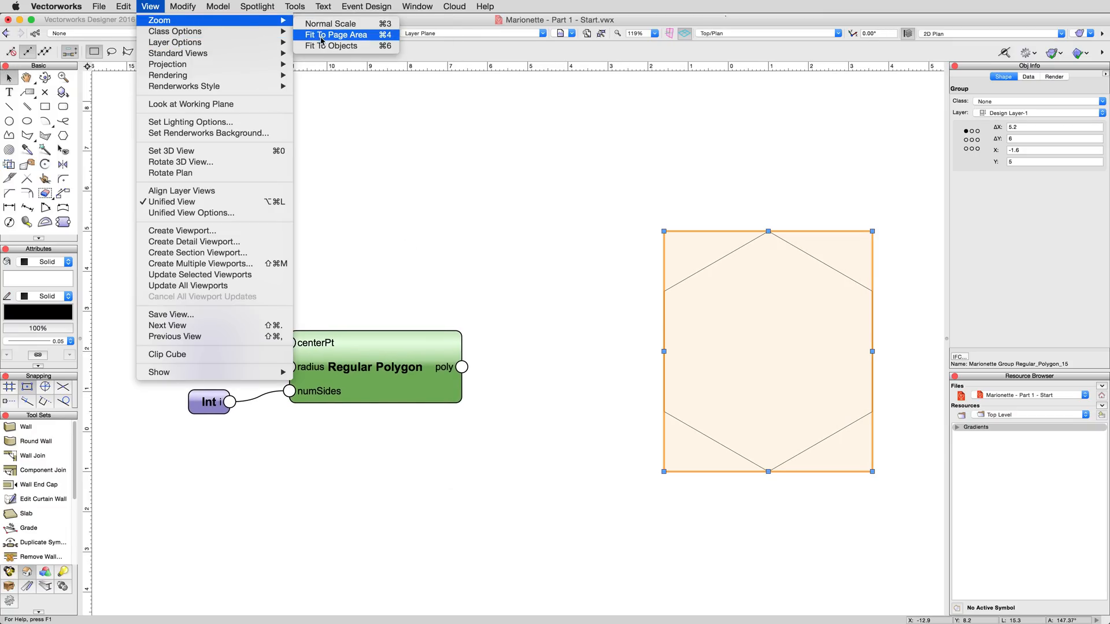
click(338, 35)
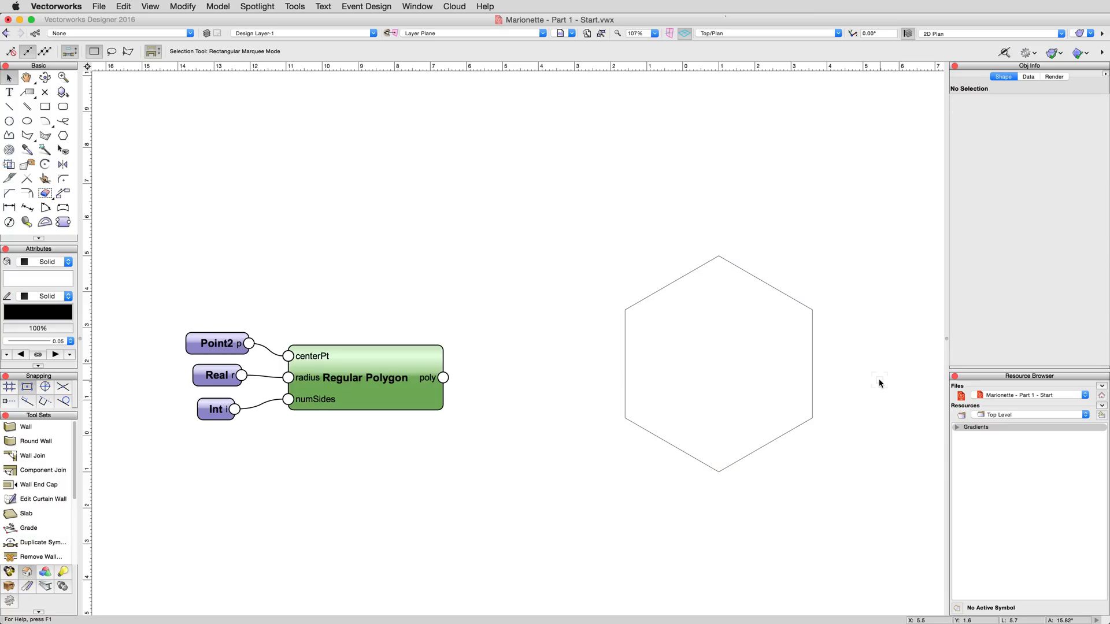
mouse_move(387, 389)
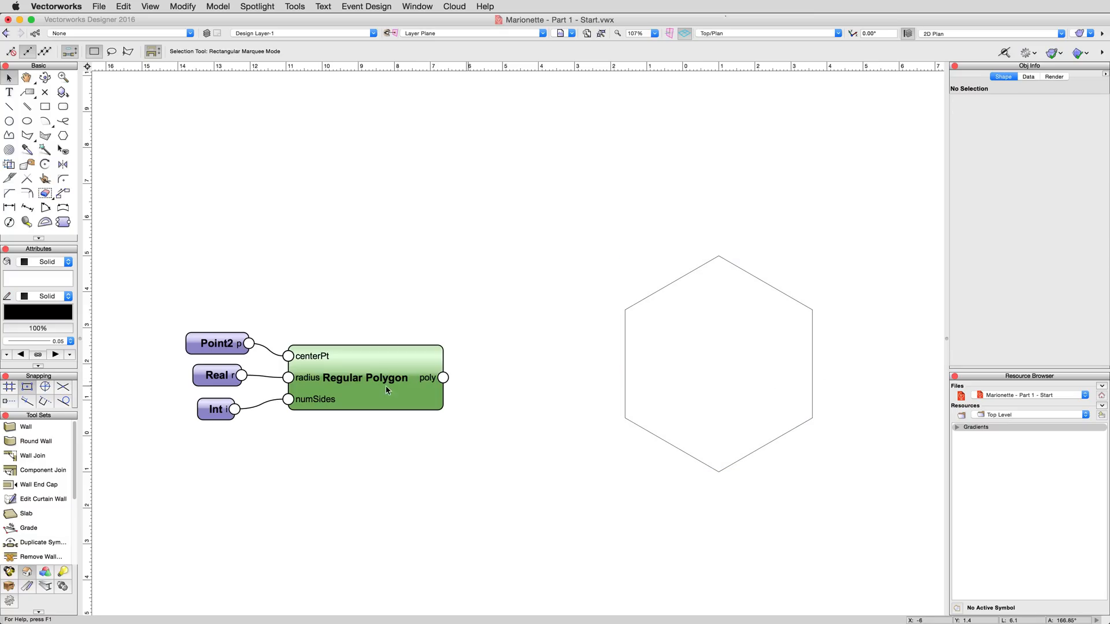
- Set the Int node to 8, ungroup the previous polygon, and rerun the network
click(216, 409)
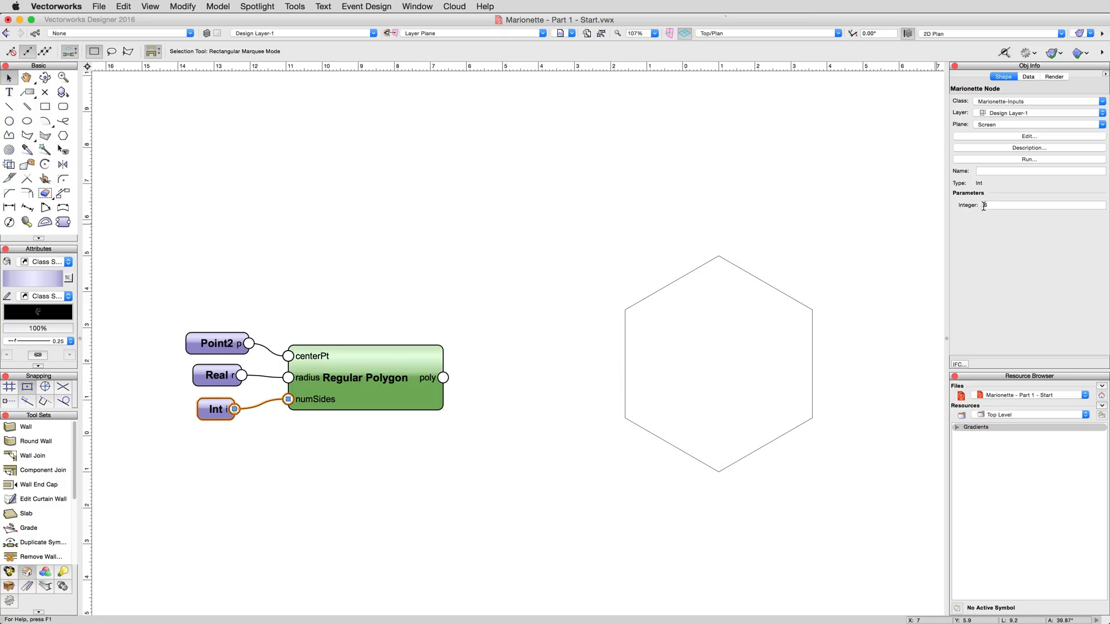
click(1041, 205)
text(8)
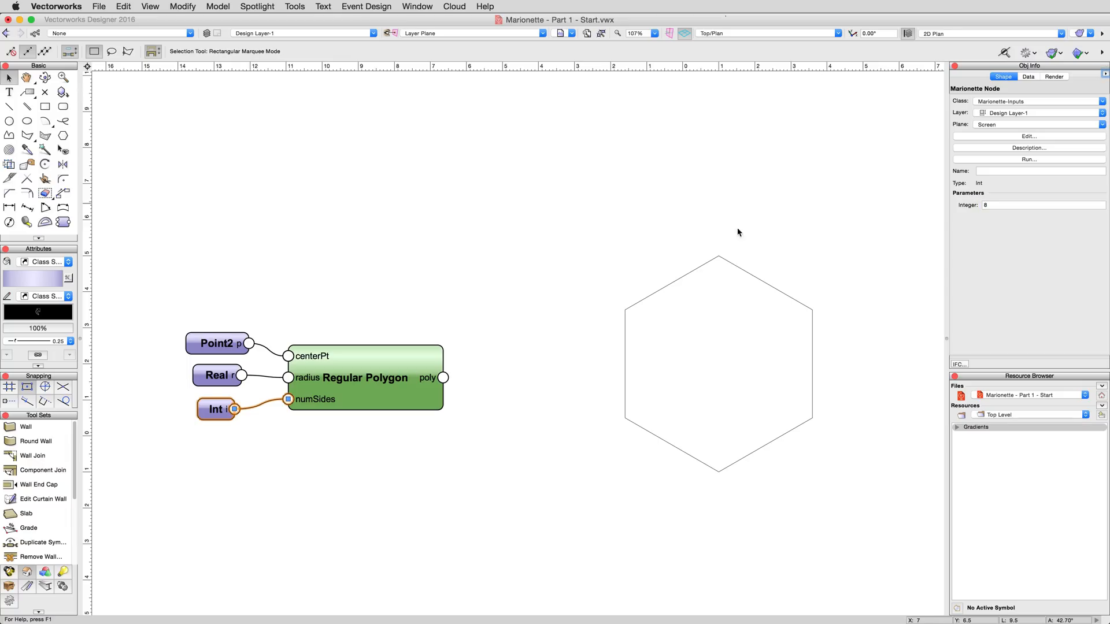
right_click(365, 377)
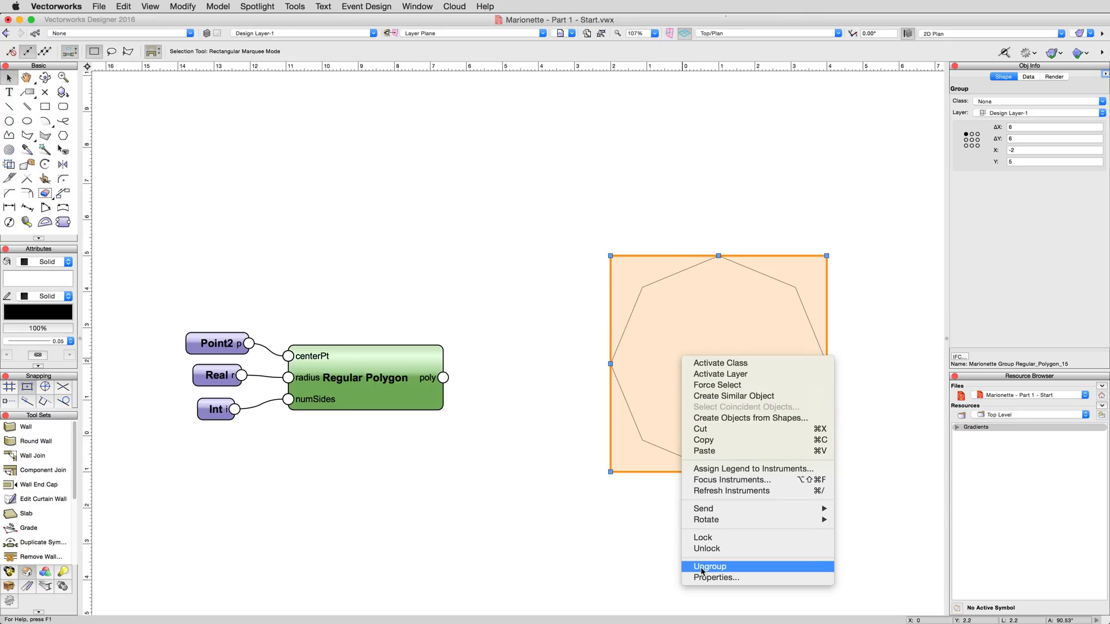
click(709, 567)
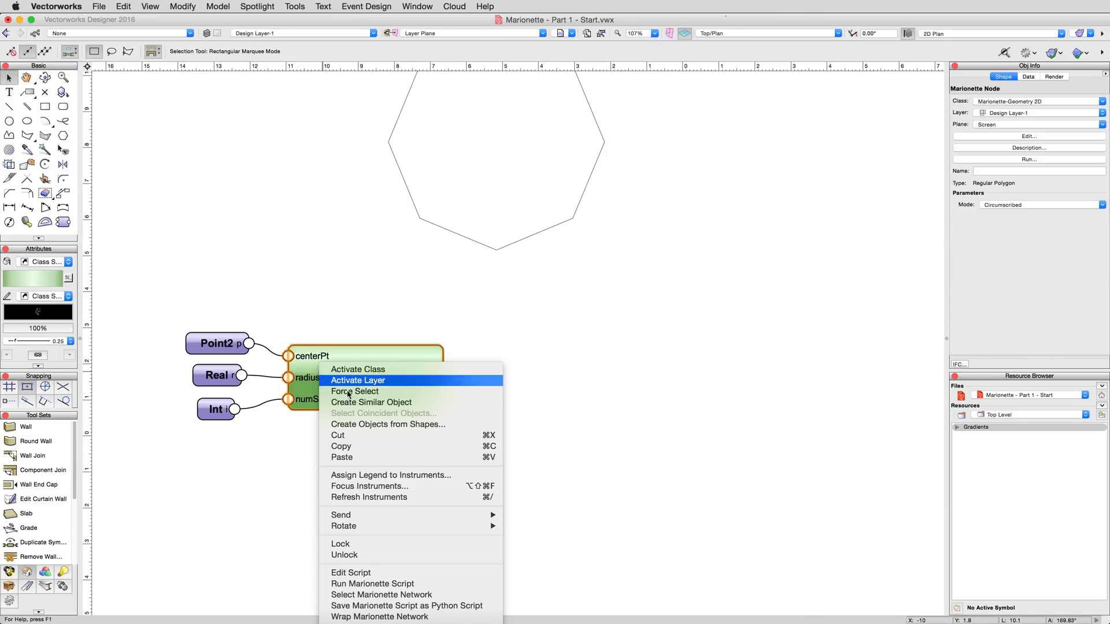
click(372, 584)
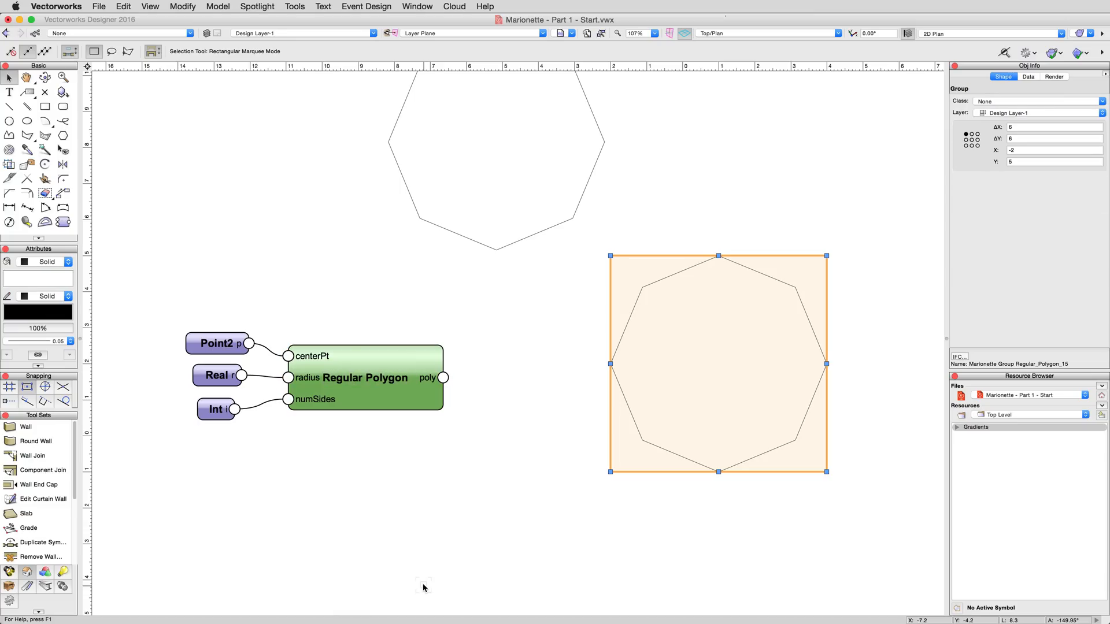
- Change the Int node to 10 and run the Marionette script again
click(215, 409)
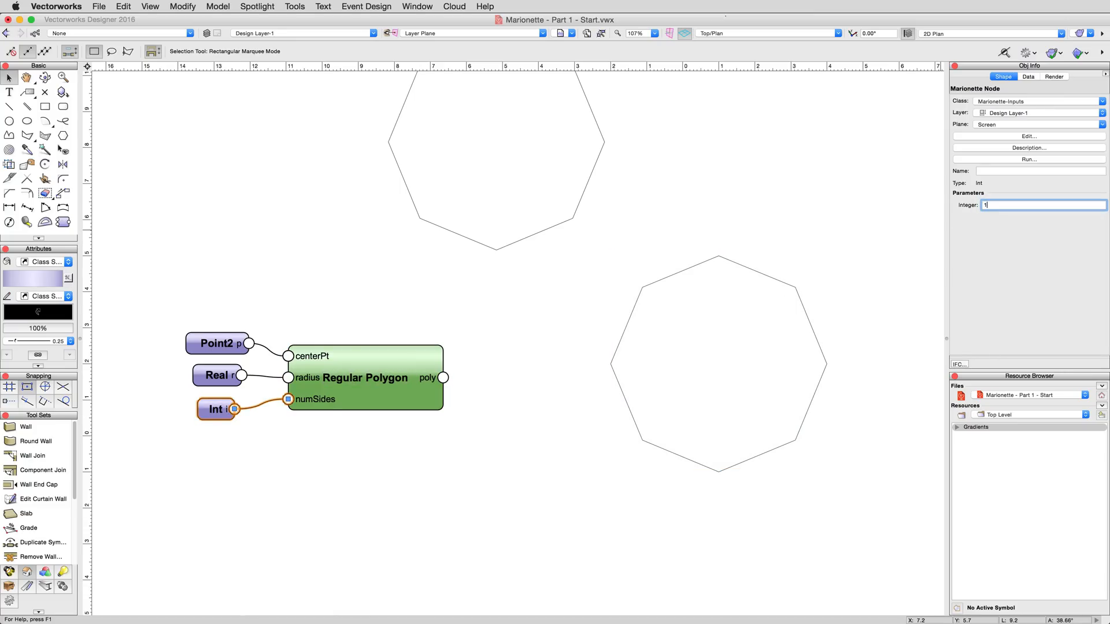
right_click(364, 377)
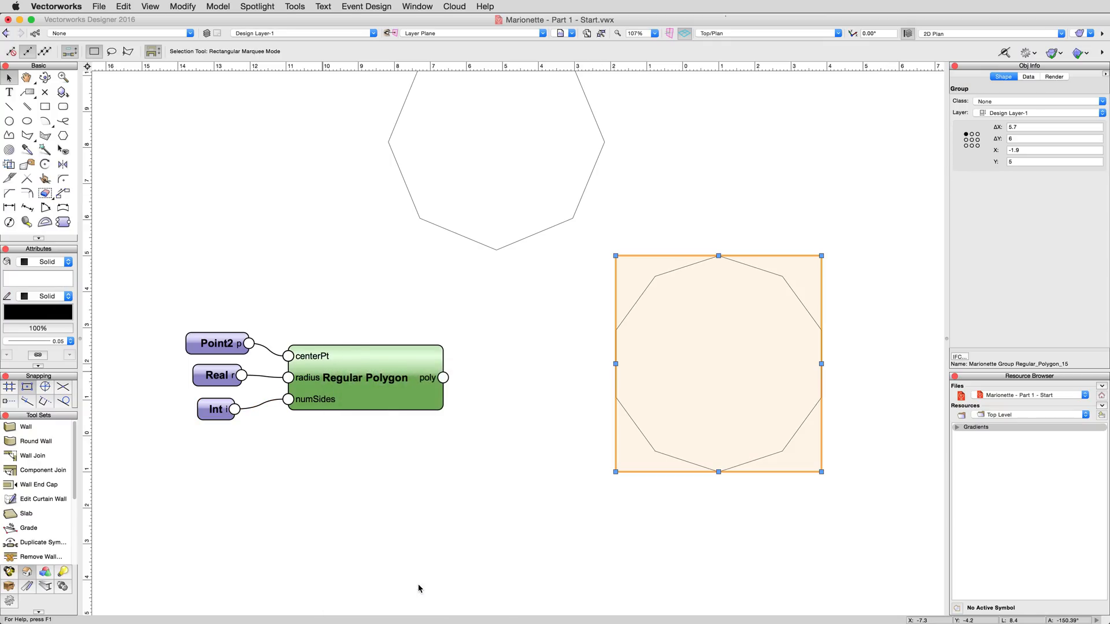
click(356, 454)
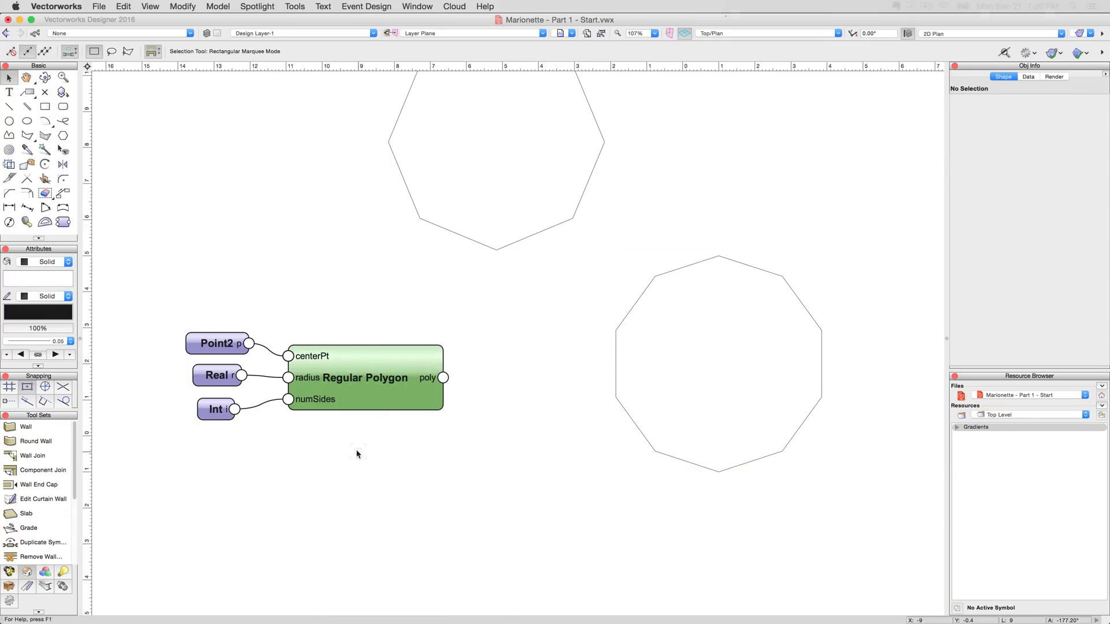